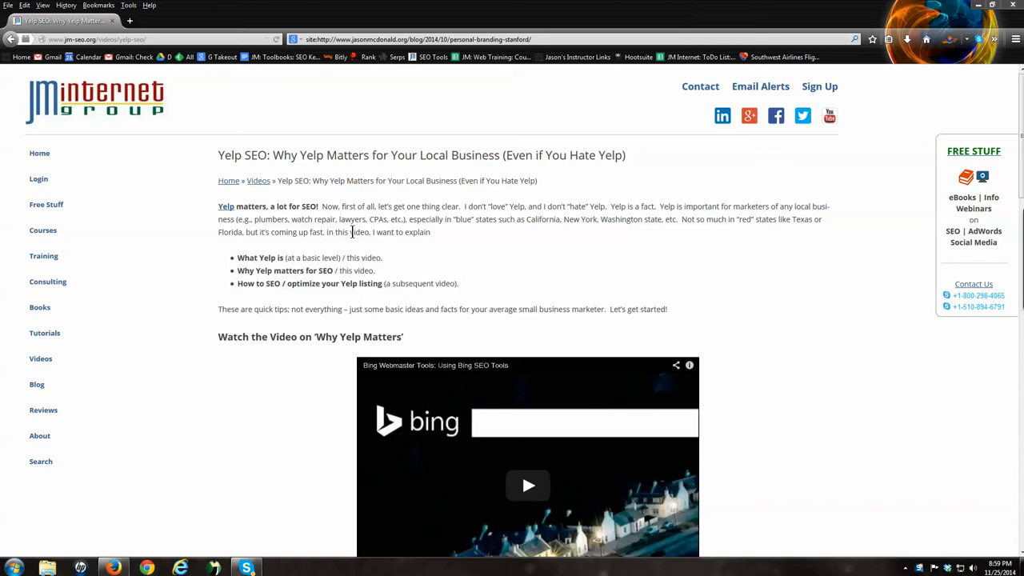
pyautogui.moveTo(310, 264)
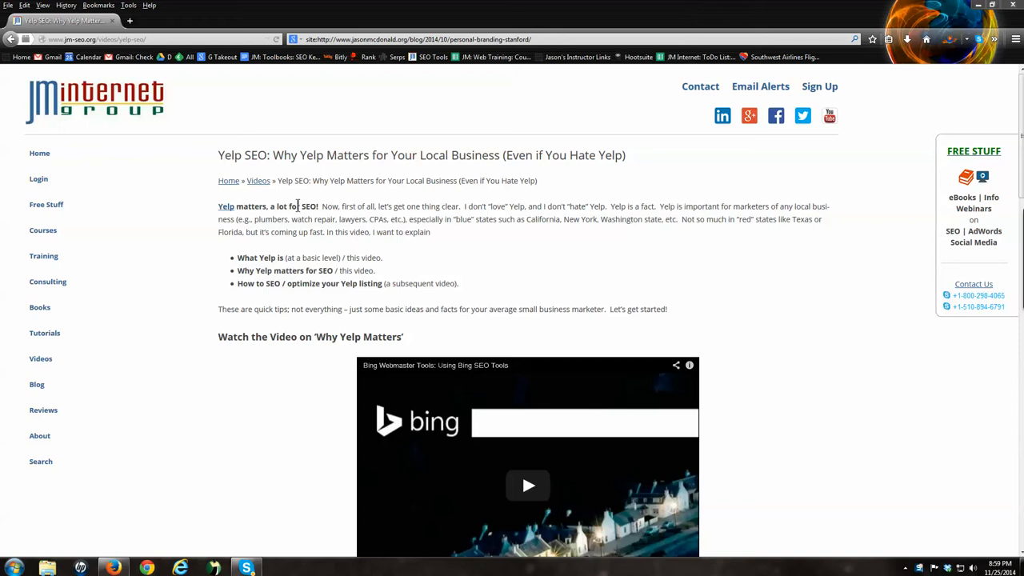
pyautogui.moveTo(249, 262)
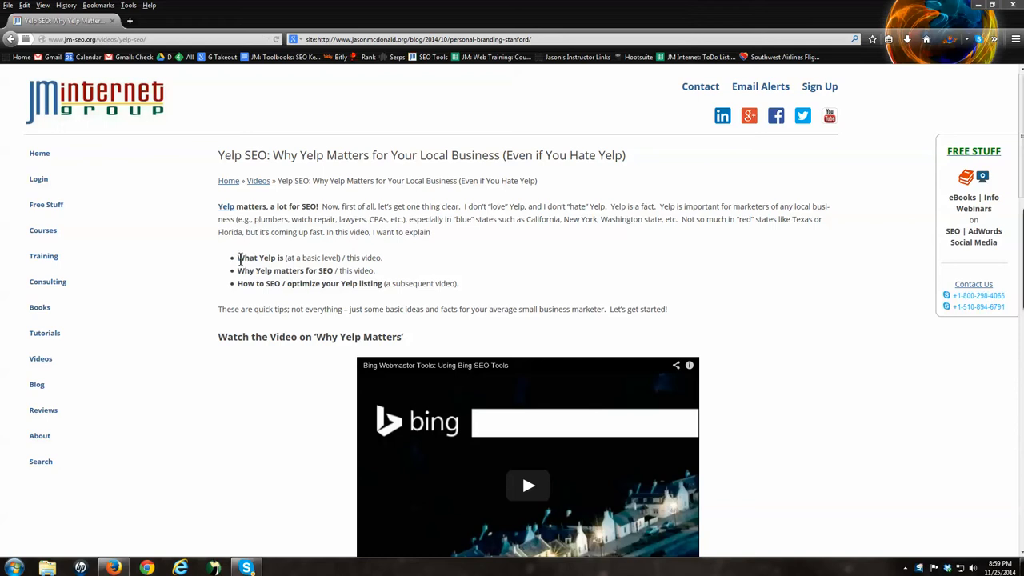
# - Highlight the 'Why Yelp matters for SEO / this video' bullet in the post's introduction
pyautogui.moveTo(236, 257); pyautogui.dragTo(340, 257)
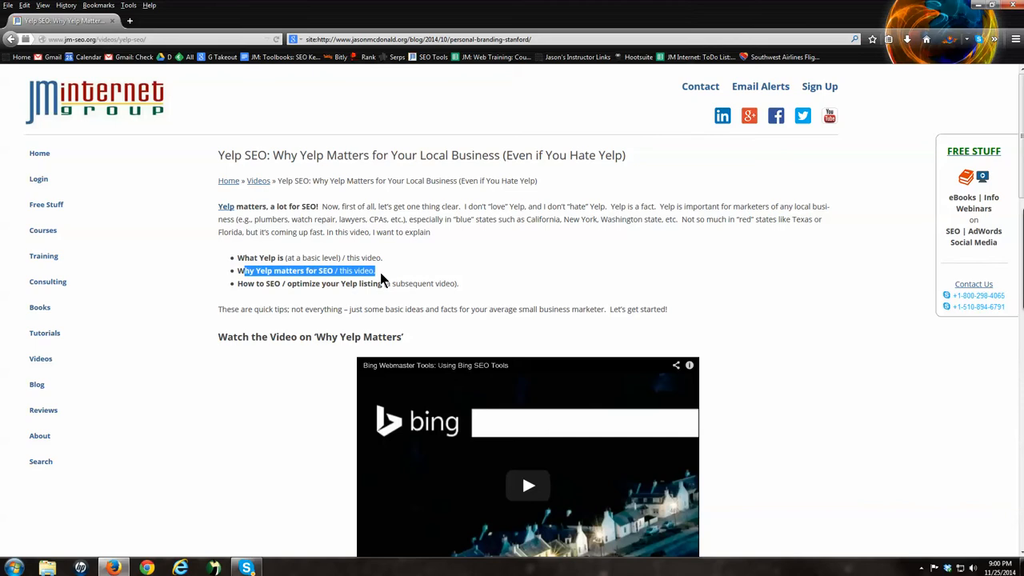
pyautogui.moveTo(362, 286)
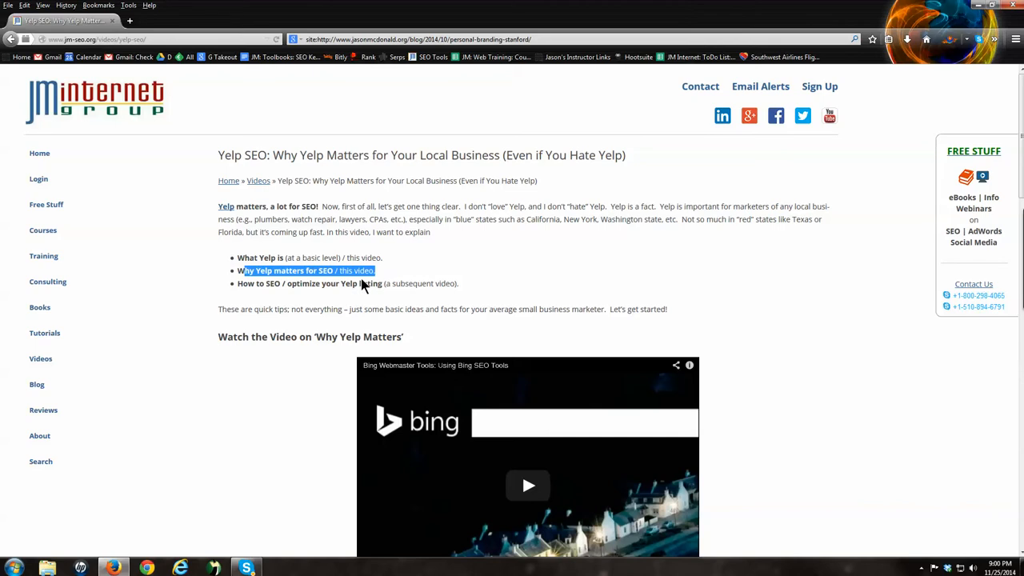
pyautogui.moveTo(326, 312)
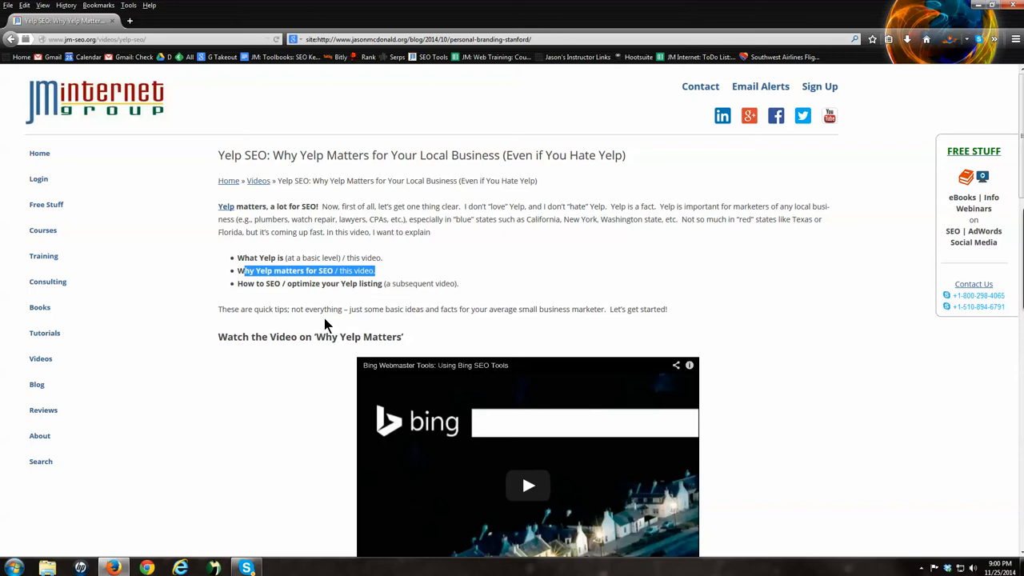
# - Scroll to 'What is Yelp?' and open the yelp.com link's context menu to launch a new tab
pyautogui.scroll(-3)
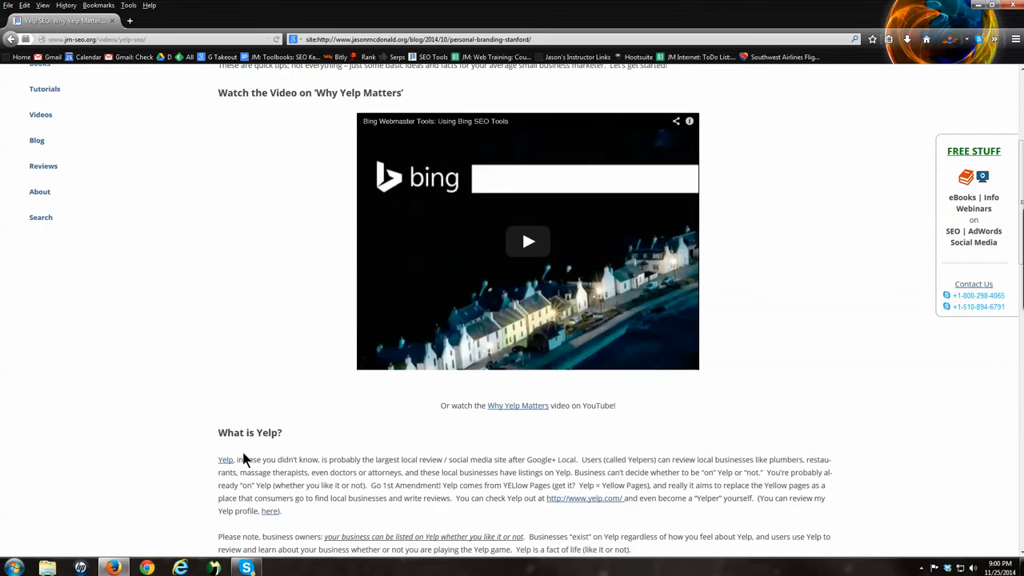
pyautogui.moveTo(320, 460)
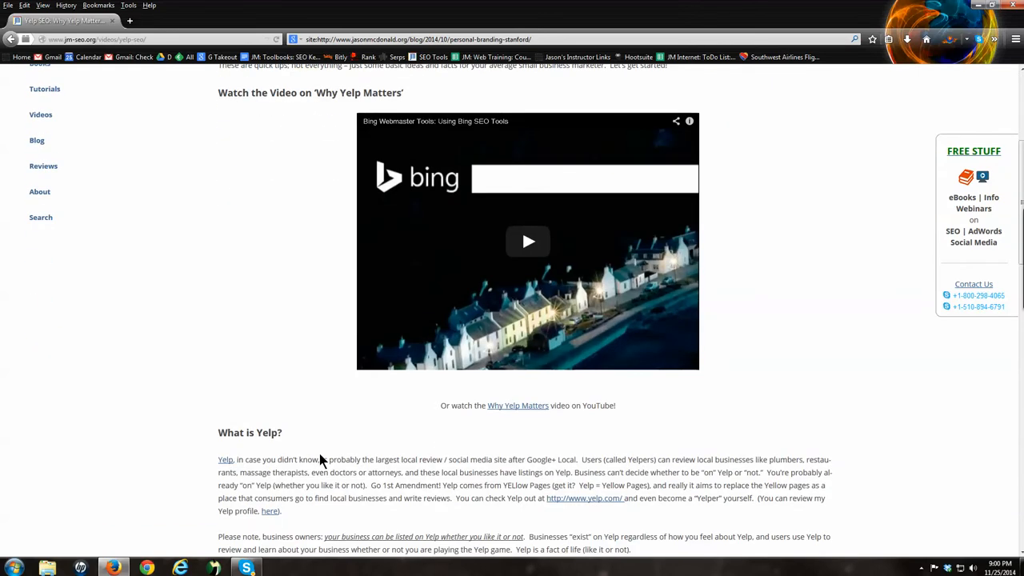
pyautogui.scroll(-3)
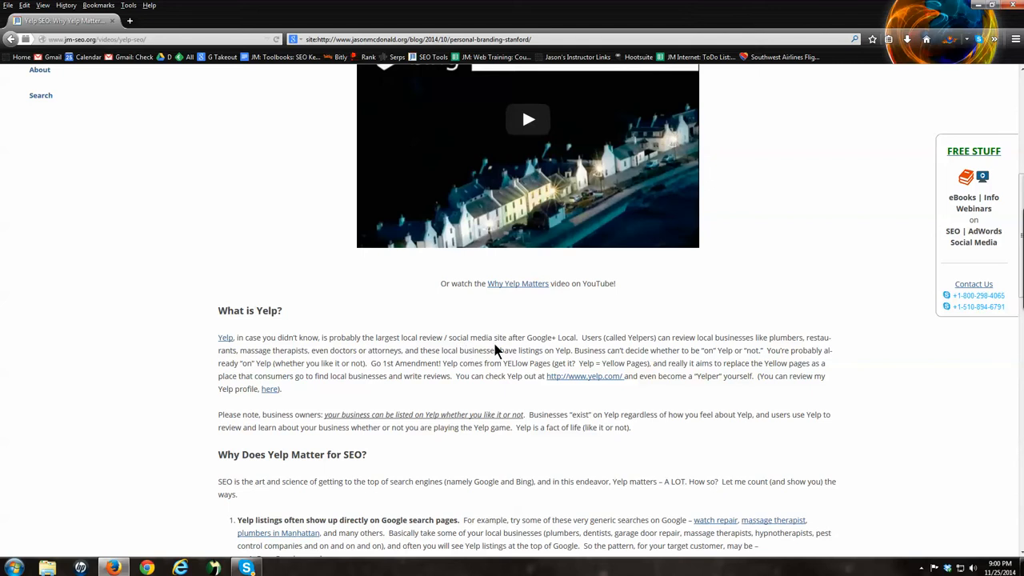
pyautogui.rightClick(225, 337)
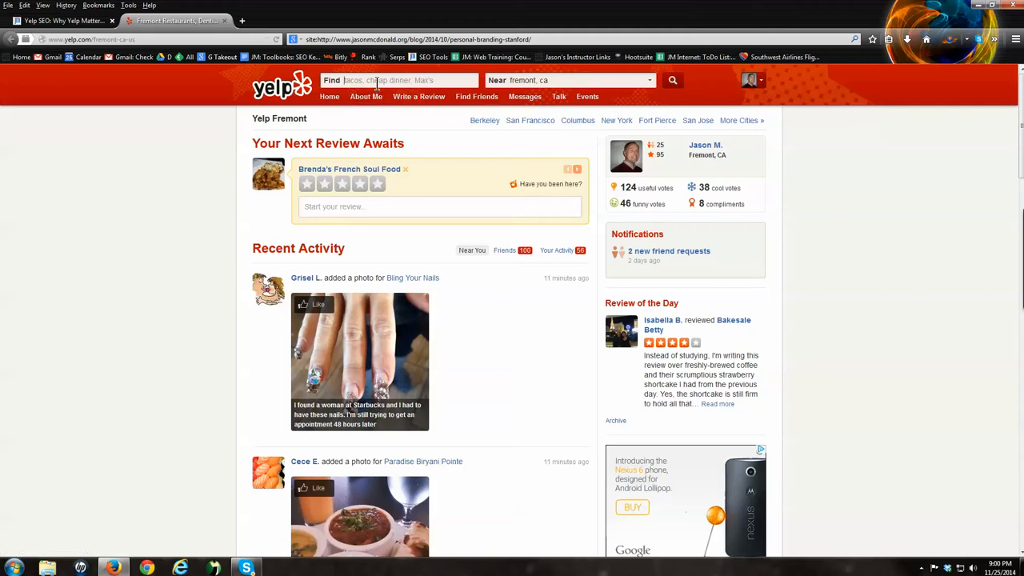
# - Search Yelp for 'plumbers' in Fremont, CA and browse the ranked listings and map
pyautogui.write('plumbers')
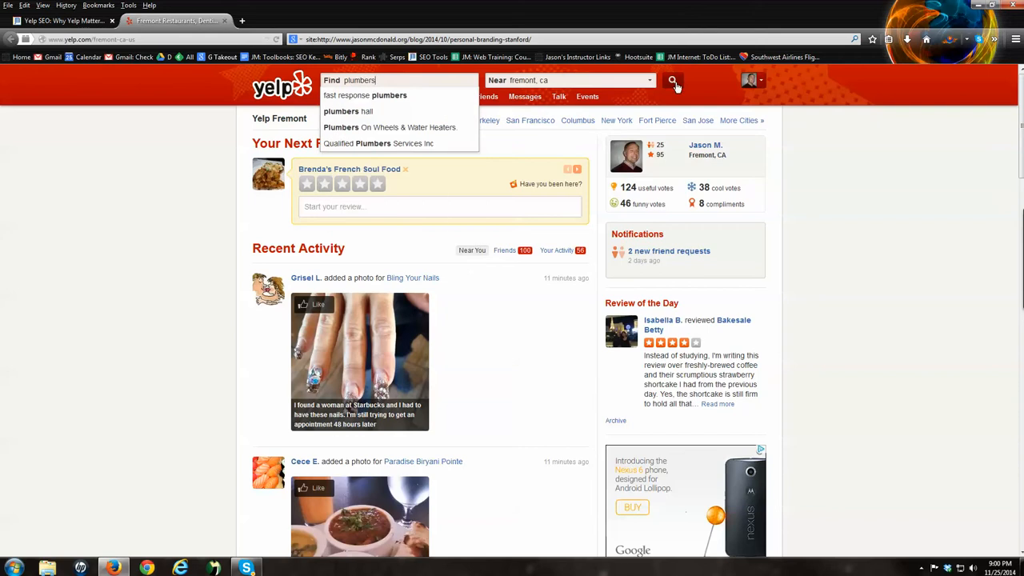
pyautogui.click(672, 80)
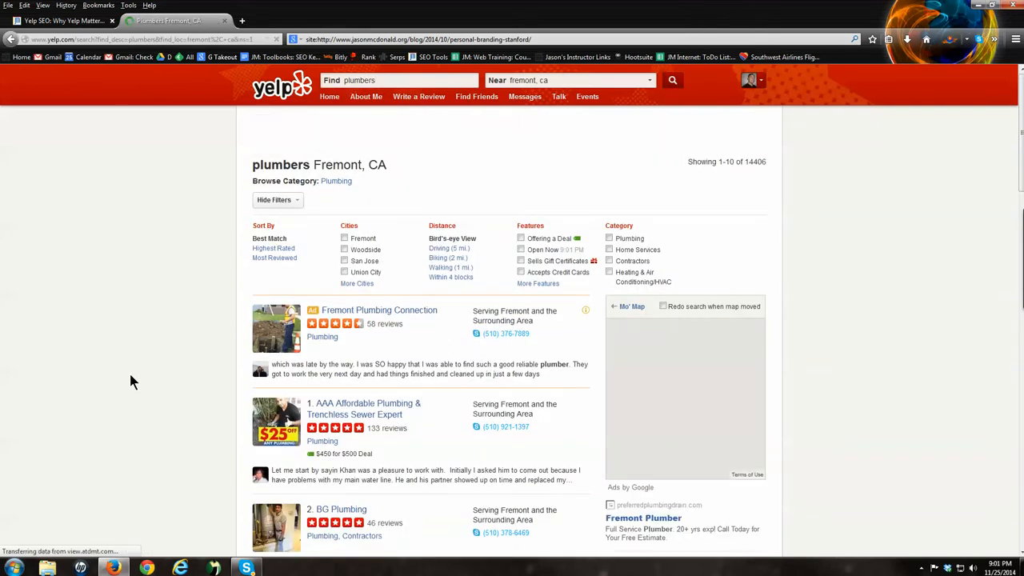
pyautogui.scroll(-3)
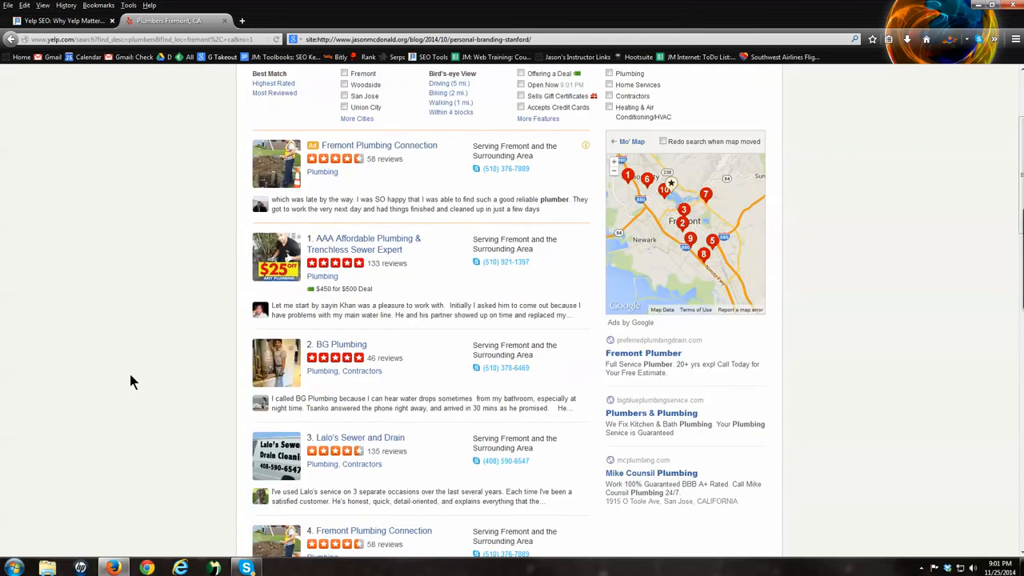
pyautogui.scroll(3)
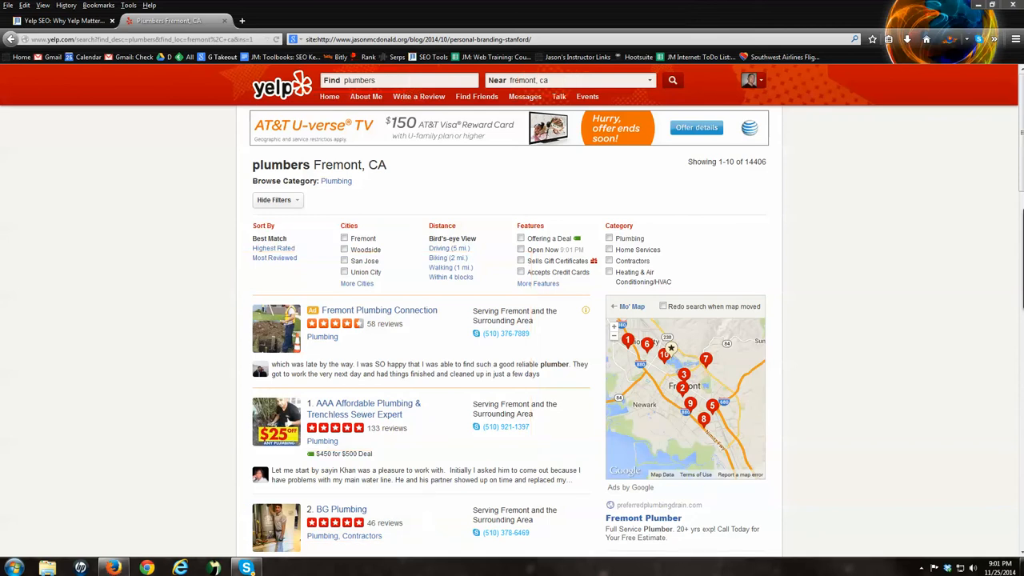
pyautogui.scroll(-3)
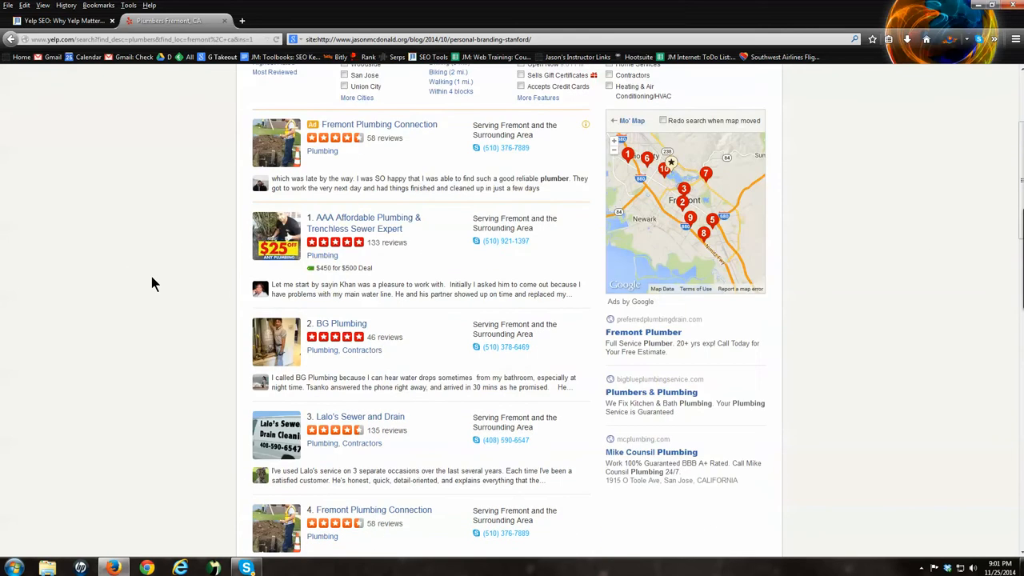
pyautogui.scroll(-3)
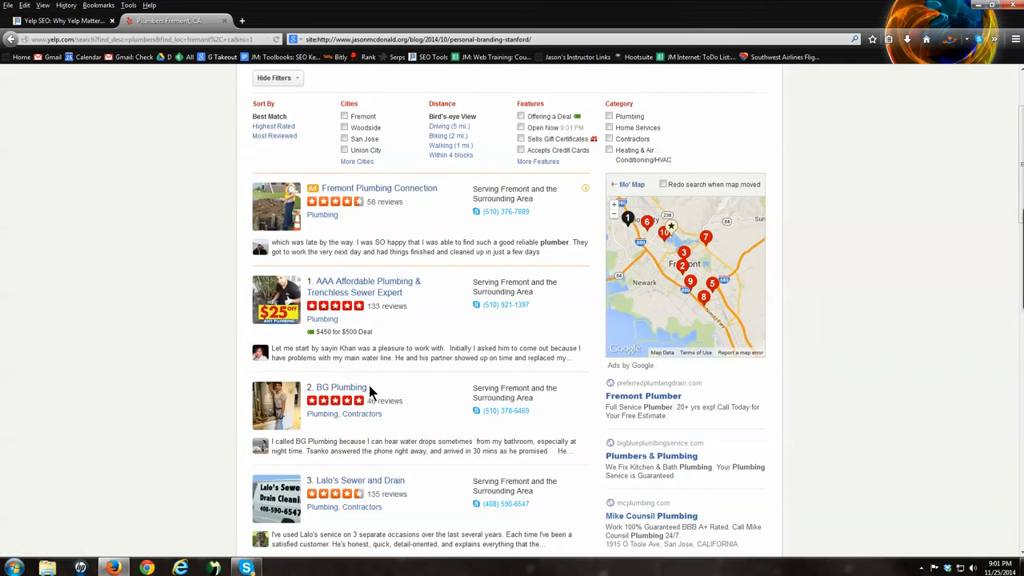
# - Open the BG Plumbing listing and scroll through its recommended reviews and back up
pyautogui.click(341, 387)
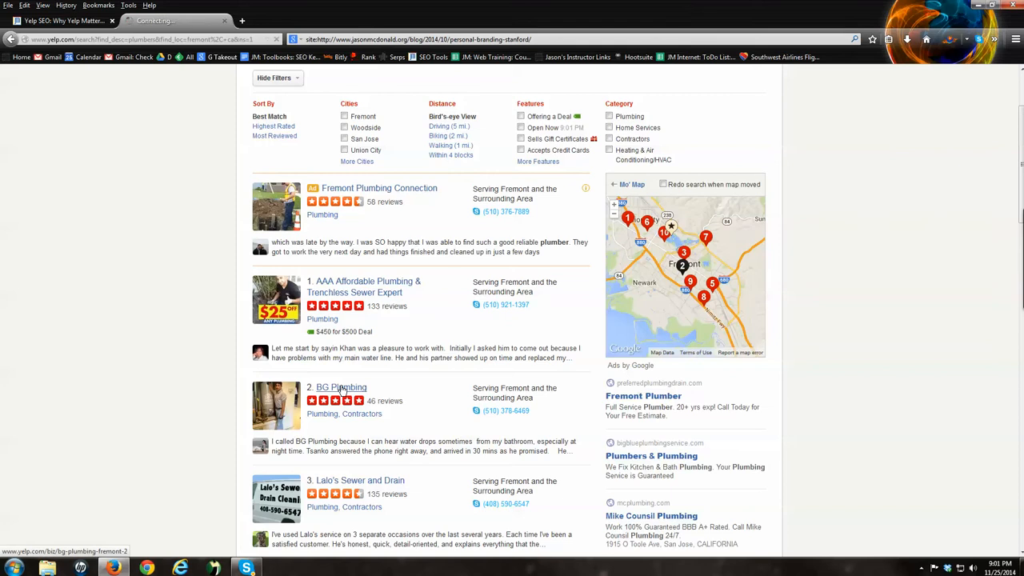
pyautogui.click(341, 387)
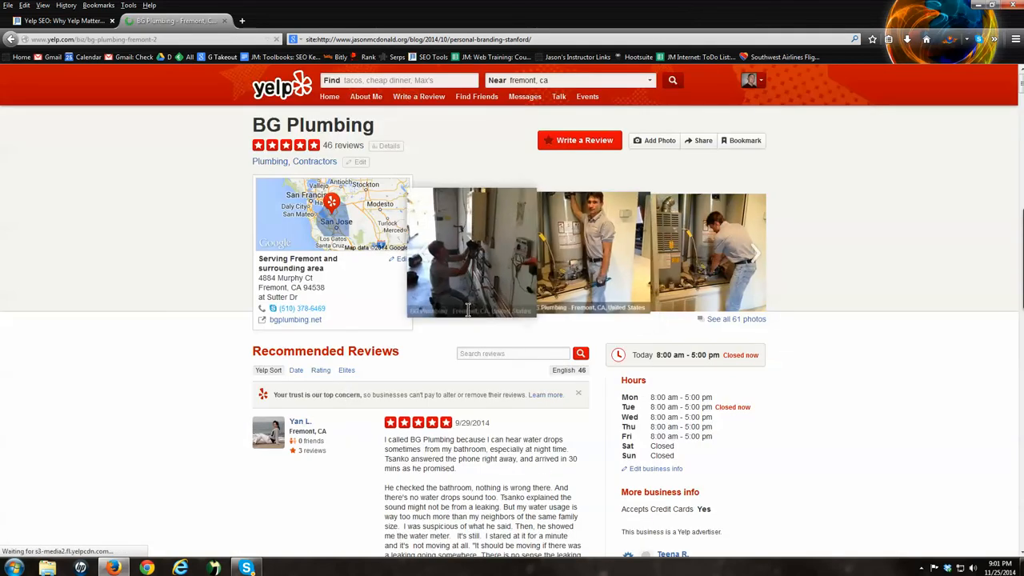
pyautogui.scroll(-3)
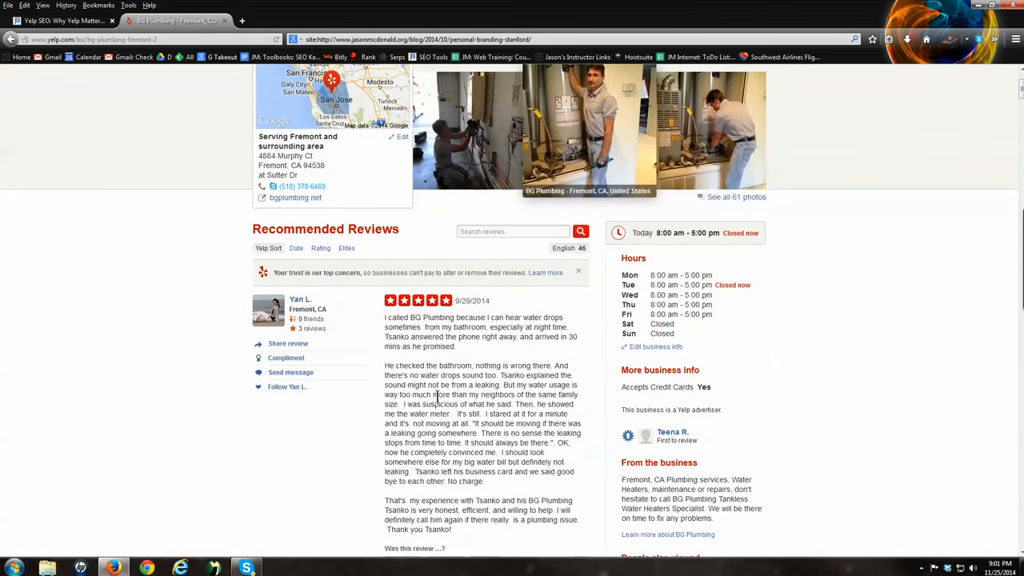
pyautogui.scroll(3)
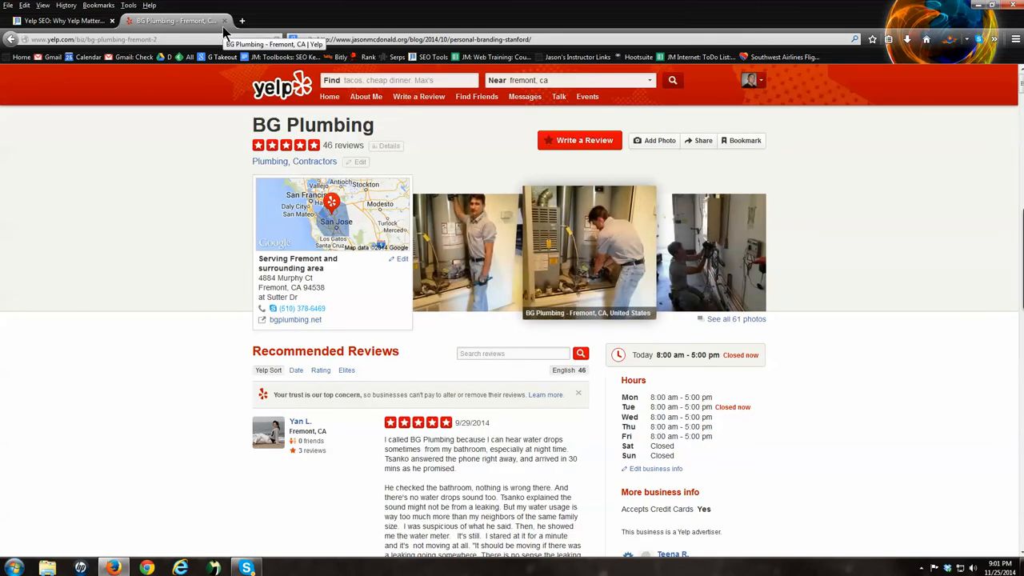
pyautogui.moveTo(225, 20)
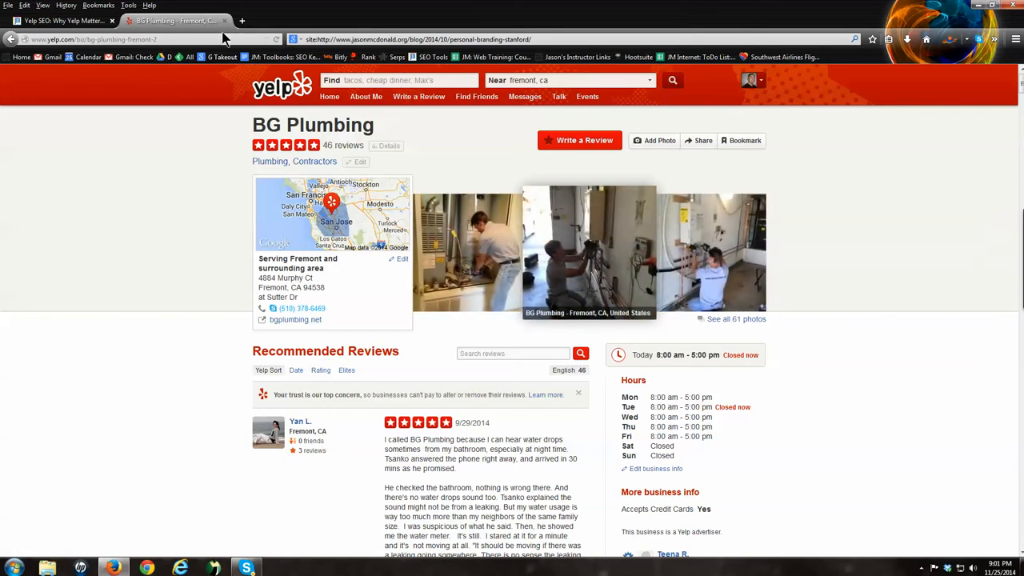
pyautogui.moveTo(226, 21)
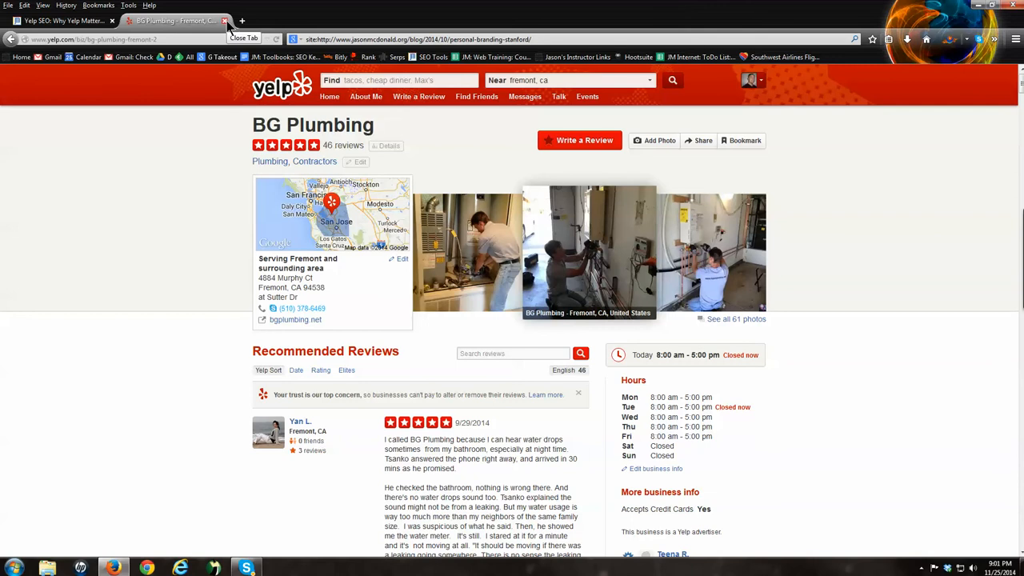
# - Close the BG Plumbing tab to return to the article's 'What is Yelp?' section
pyautogui.click(226, 21)
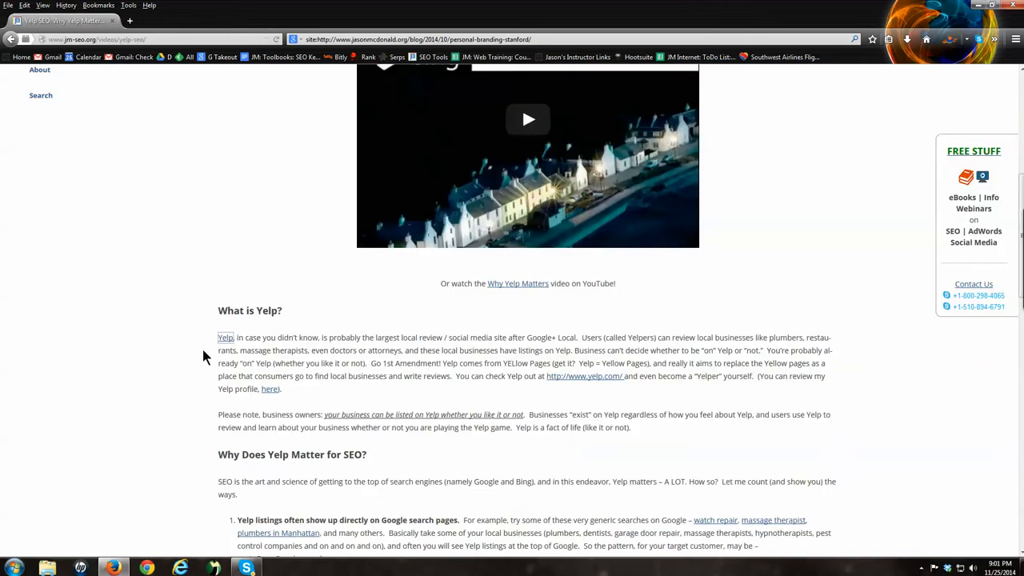
pyautogui.moveTo(492, 395)
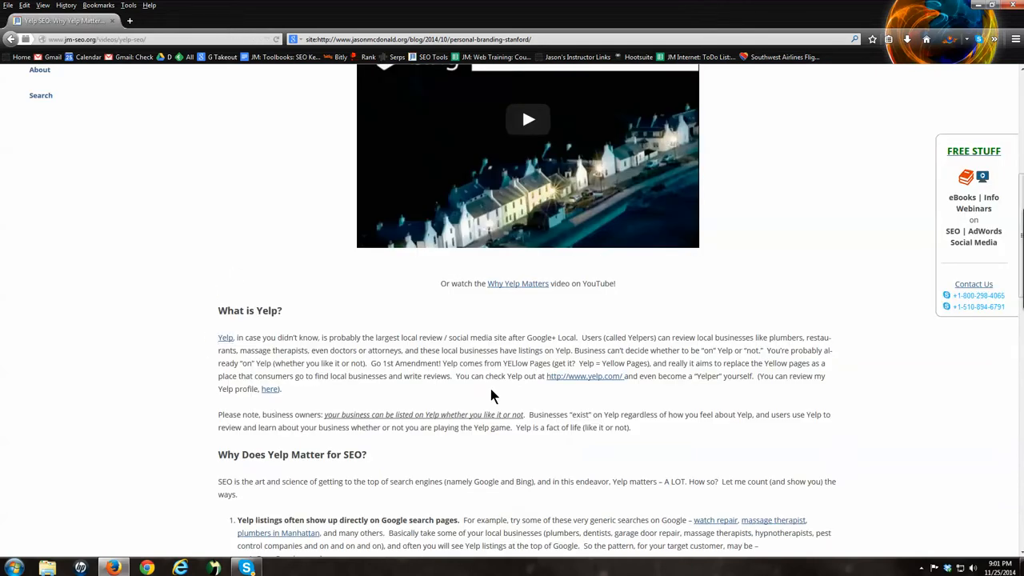
pyautogui.moveTo(576, 376)
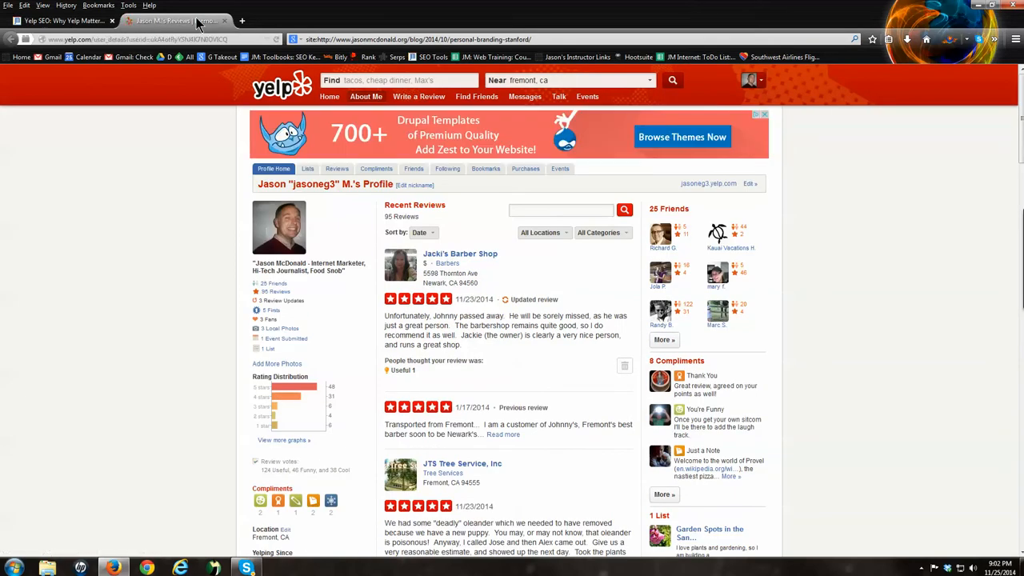
pyautogui.scroll(-3)
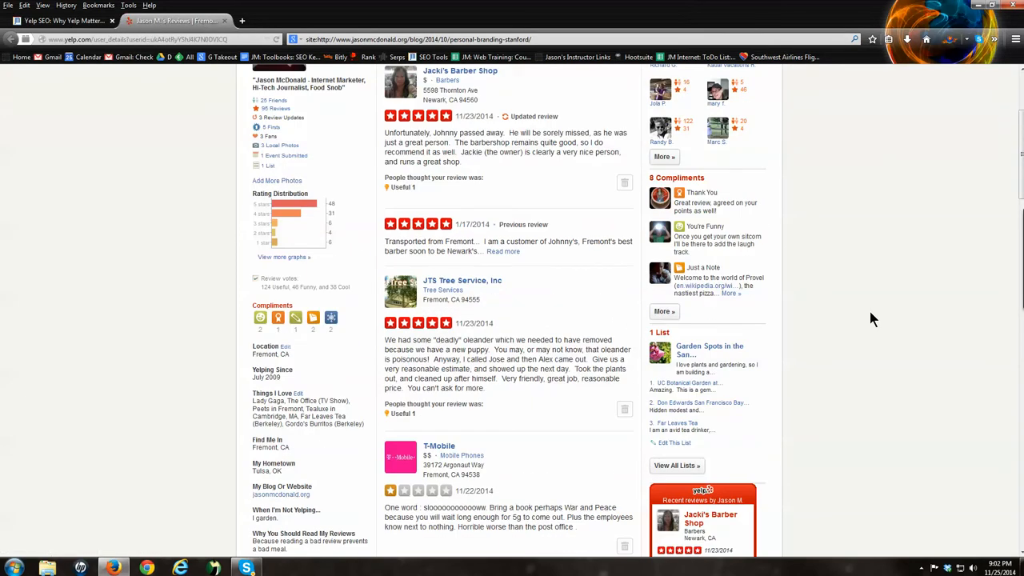
pyautogui.scroll(-3)
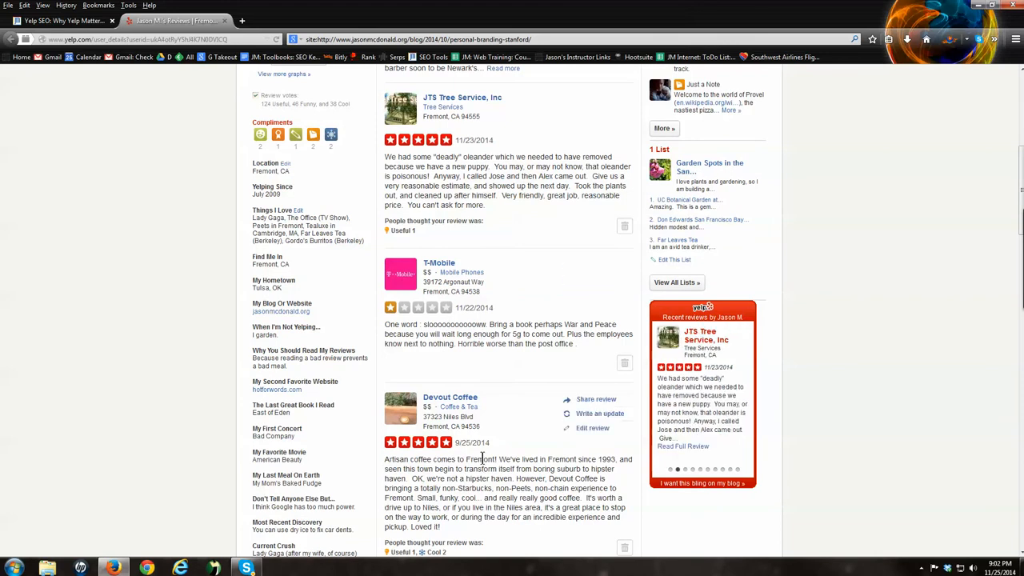
pyautogui.scroll(-3)
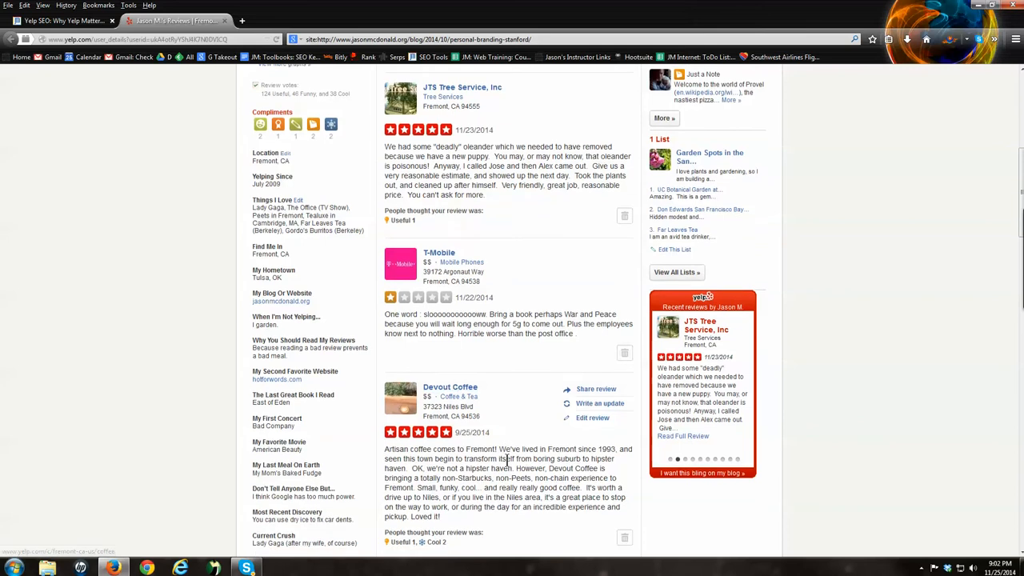
pyautogui.scroll(-3)
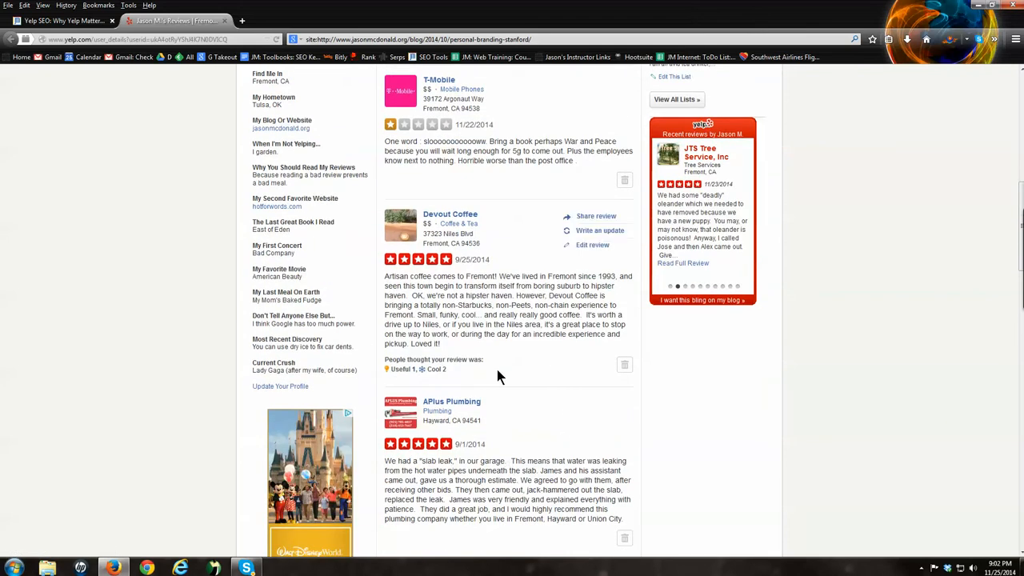
pyautogui.click(60, 21)
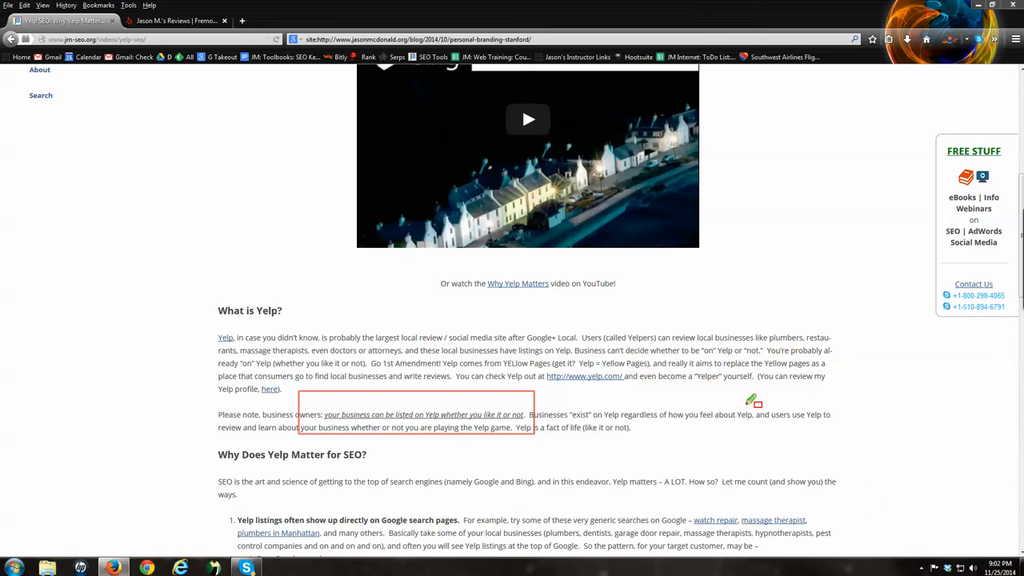
pyautogui.moveTo(578, 402)
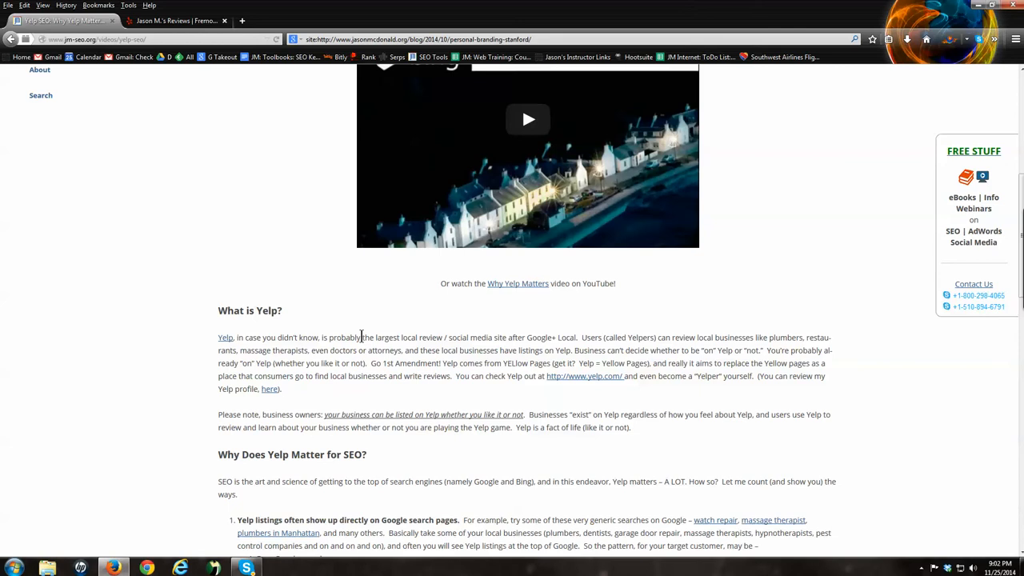
# - Scroll down and highlight the 'Why Does Yelp Matter for SEO?' heading
pyautogui.scroll(-3)
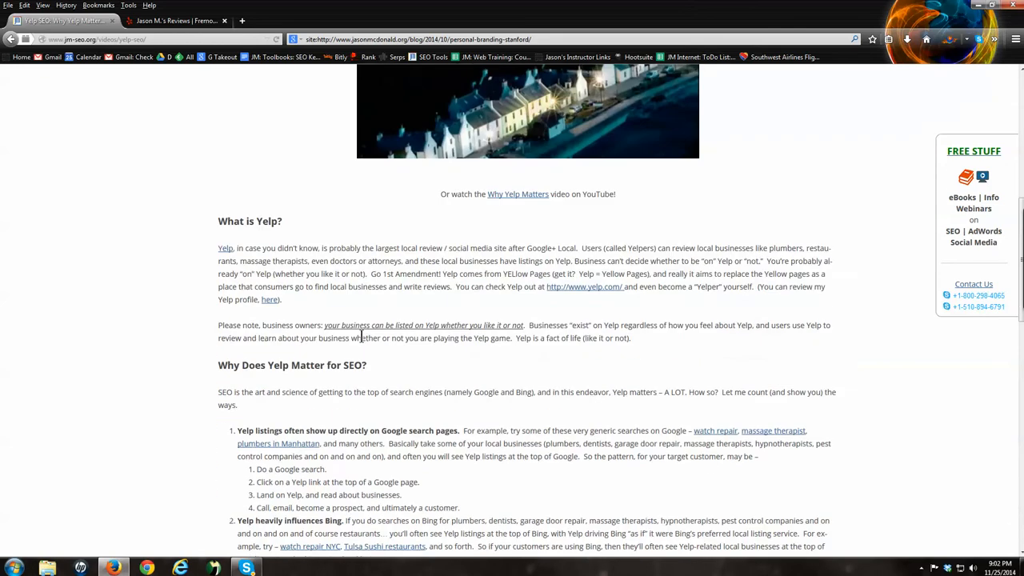
pyautogui.scroll(-3)
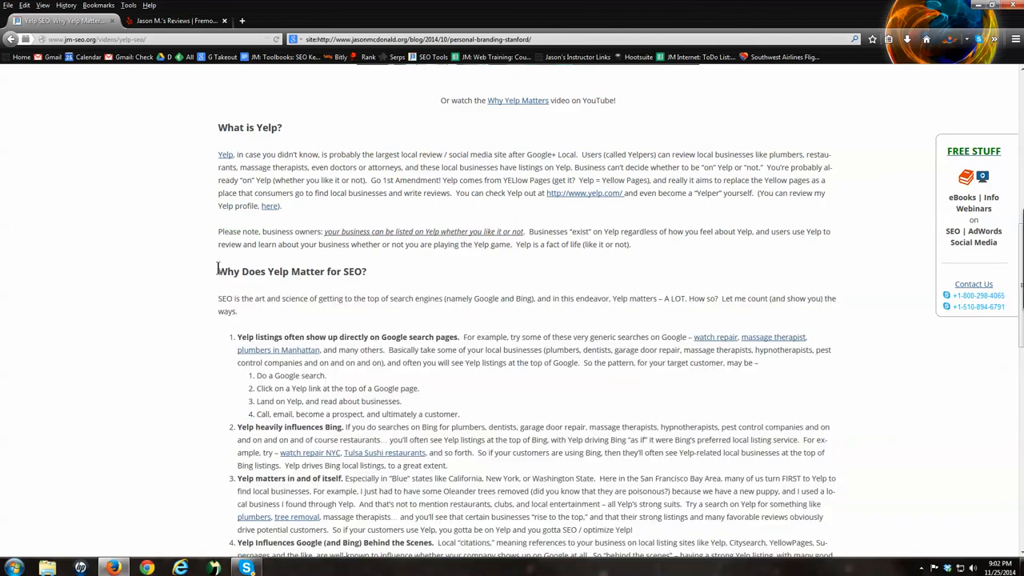
pyautogui.doubleClick(292, 272)
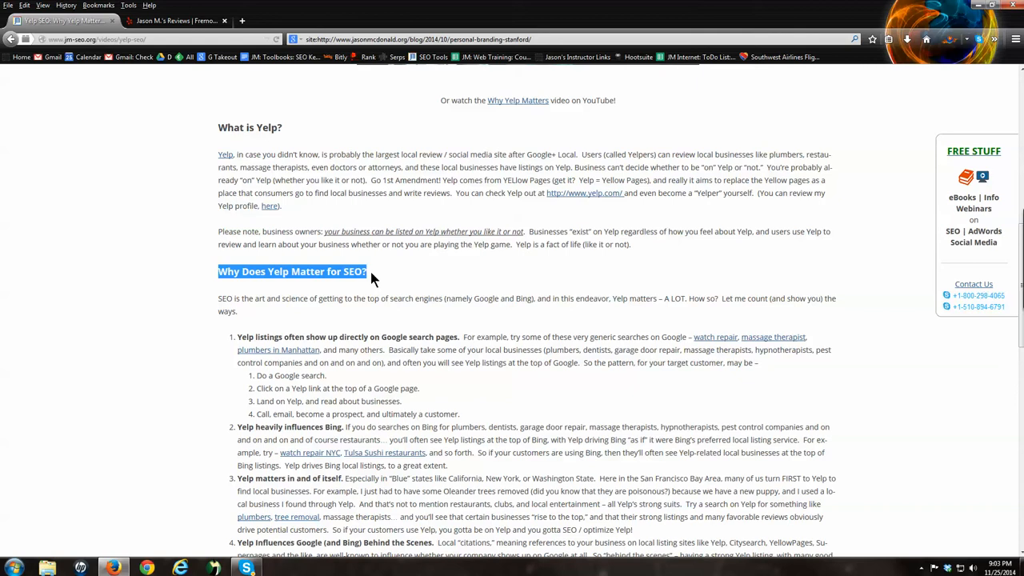
pyautogui.moveTo(408, 320)
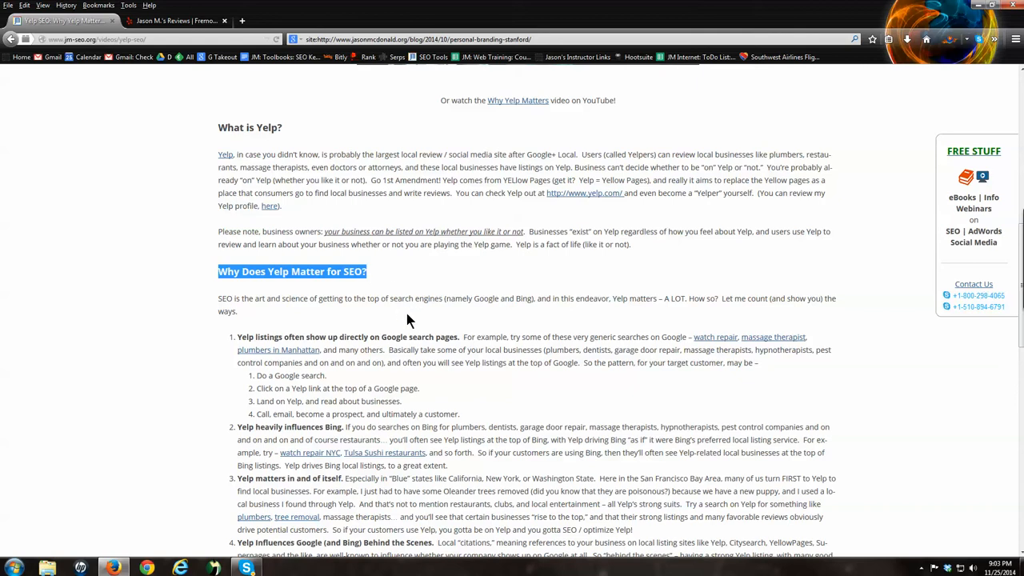
# - Highlight the SEO definition and the Yelp-on-Google point, then right-click the massage therapist link
pyautogui.scroll(-3)
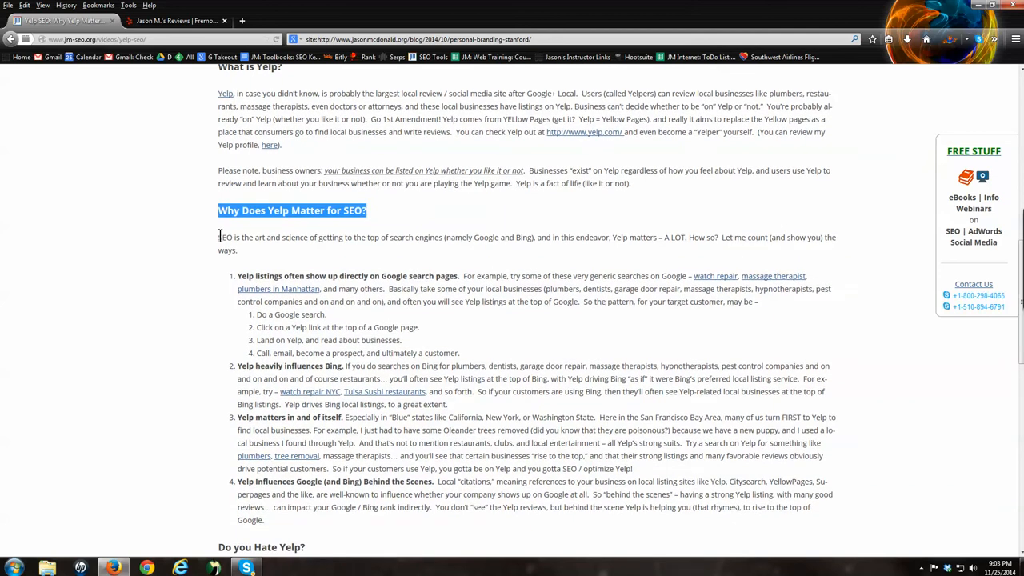
pyautogui.moveTo(218, 237); pyautogui.dragTo(554, 236)
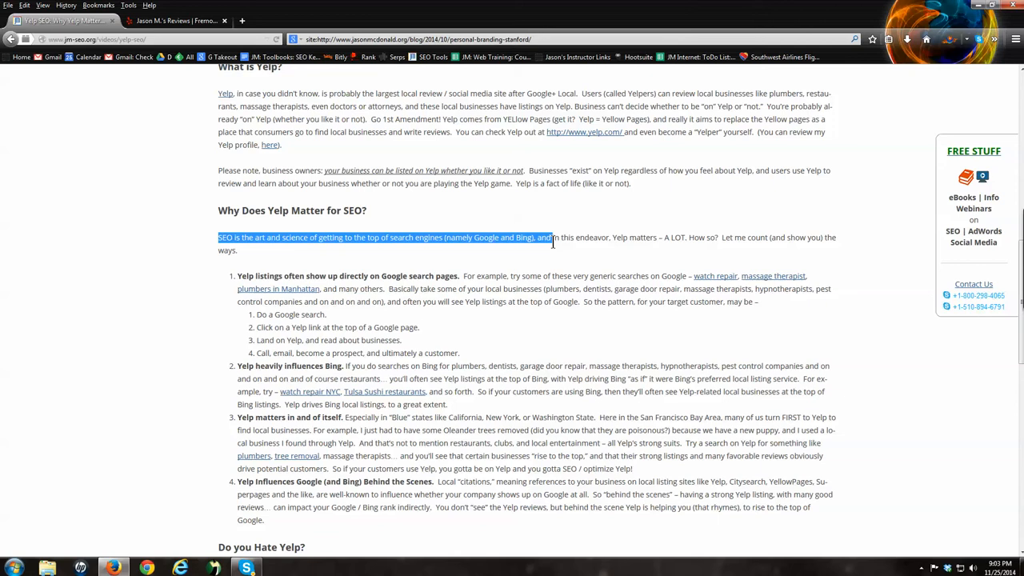
pyautogui.moveTo(618, 304)
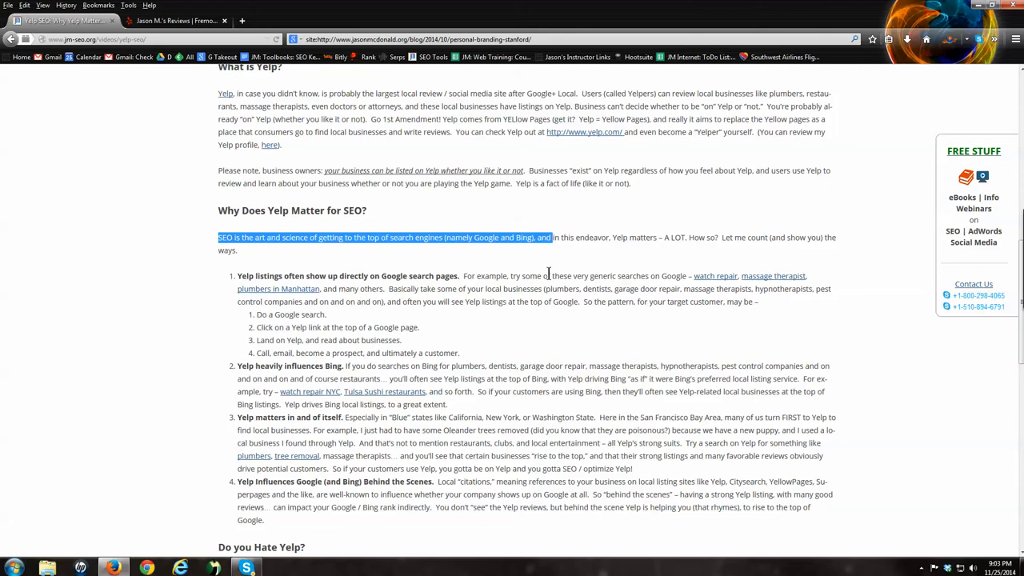
pyautogui.moveTo(236, 280)
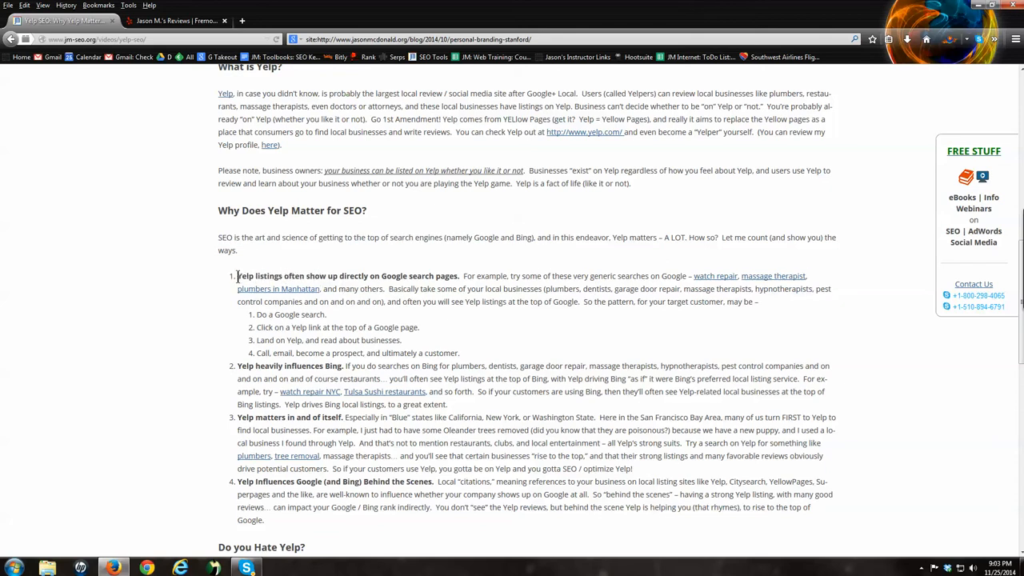
pyautogui.moveTo(238, 276); pyautogui.dragTo(466, 276)
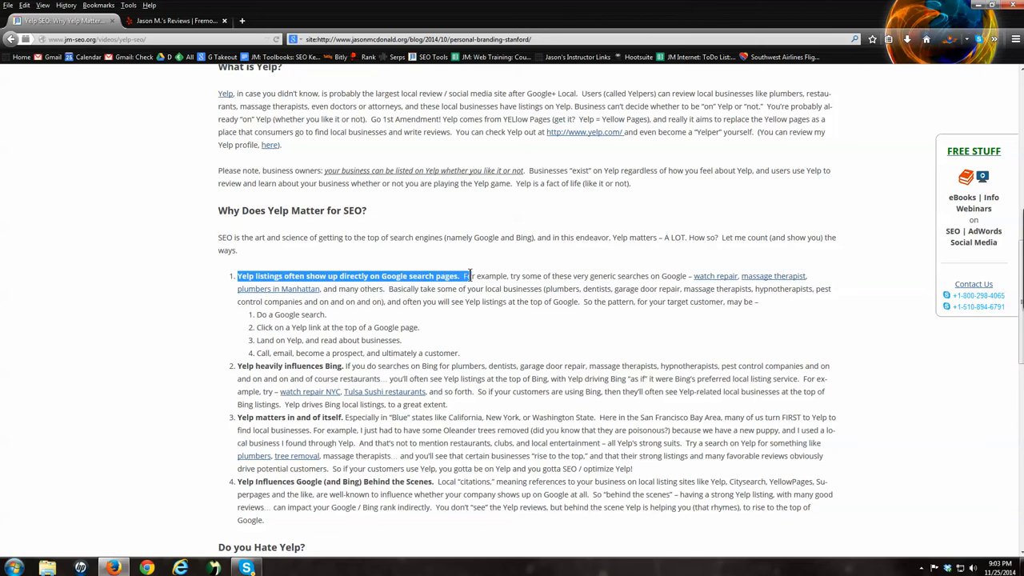
pyautogui.moveTo(540, 293)
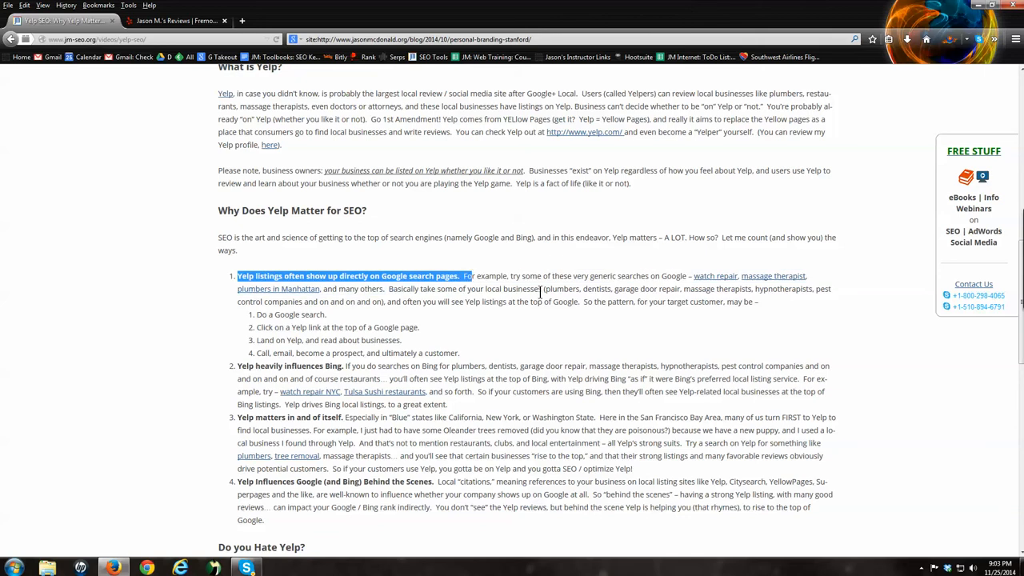
pyautogui.moveTo(672, 290)
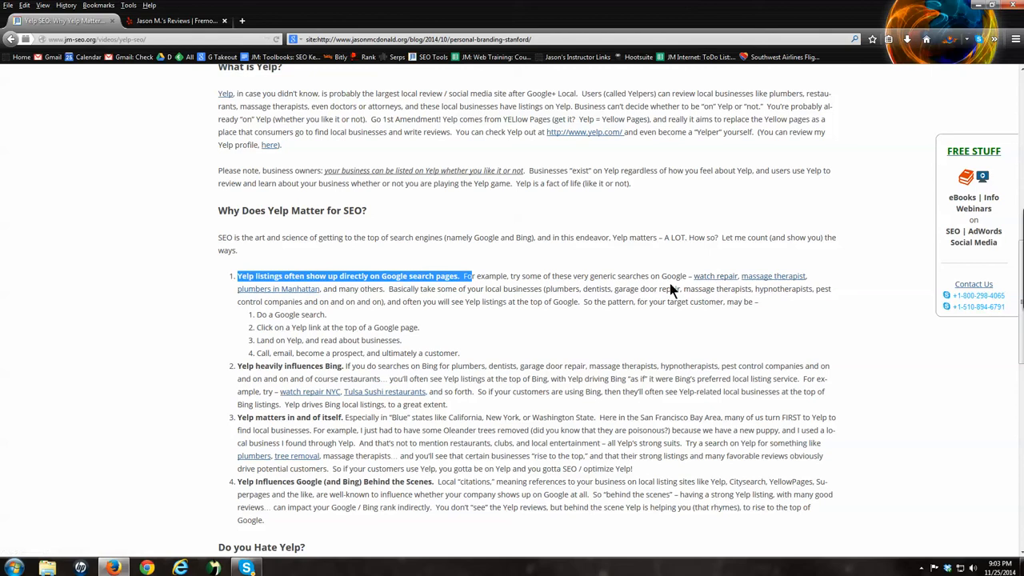
pyautogui.rightClick(772, 276)
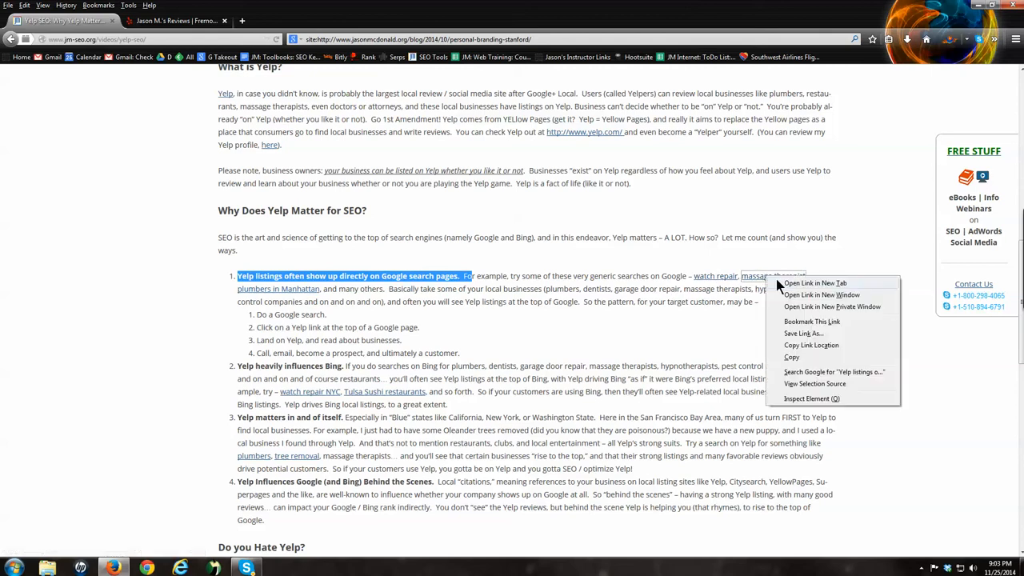
# - Open the massage therapists Google search in a new tab and find the Oxygen Massage Therapy Yelp listing
pyautogui.click(814, 283)
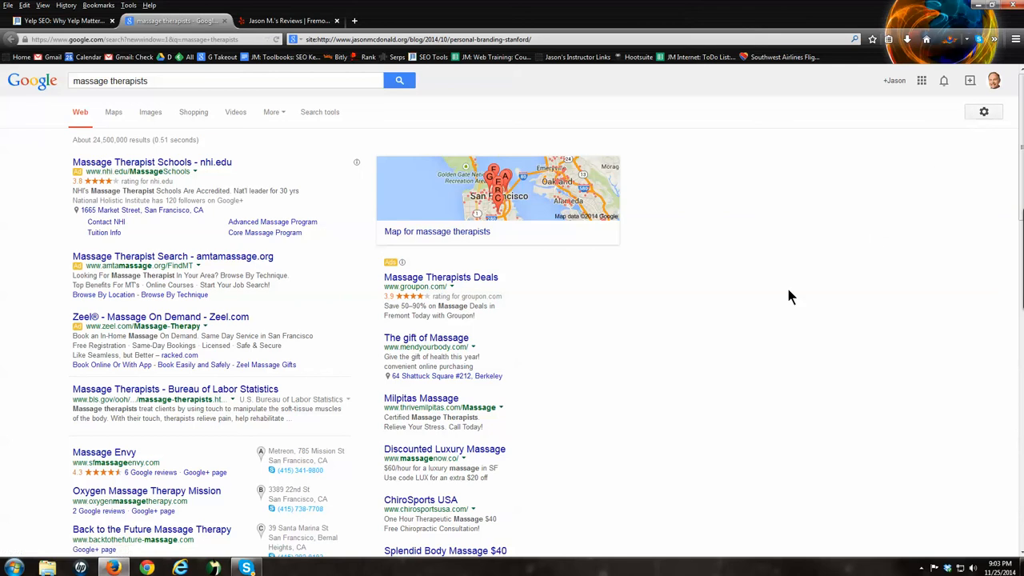
pyautogui.moveTo(687, 344)
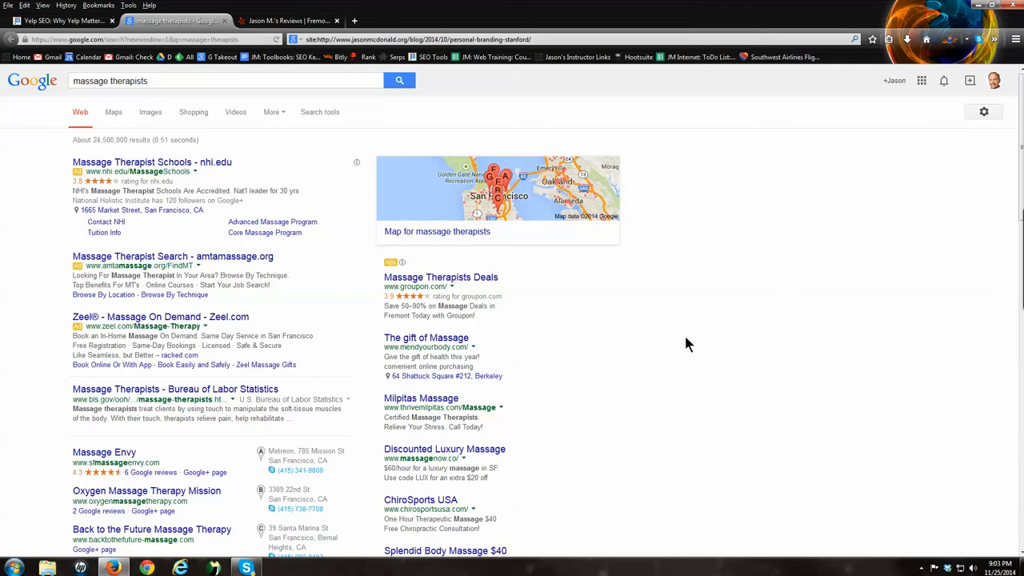
pyautogui.scroll(-3)
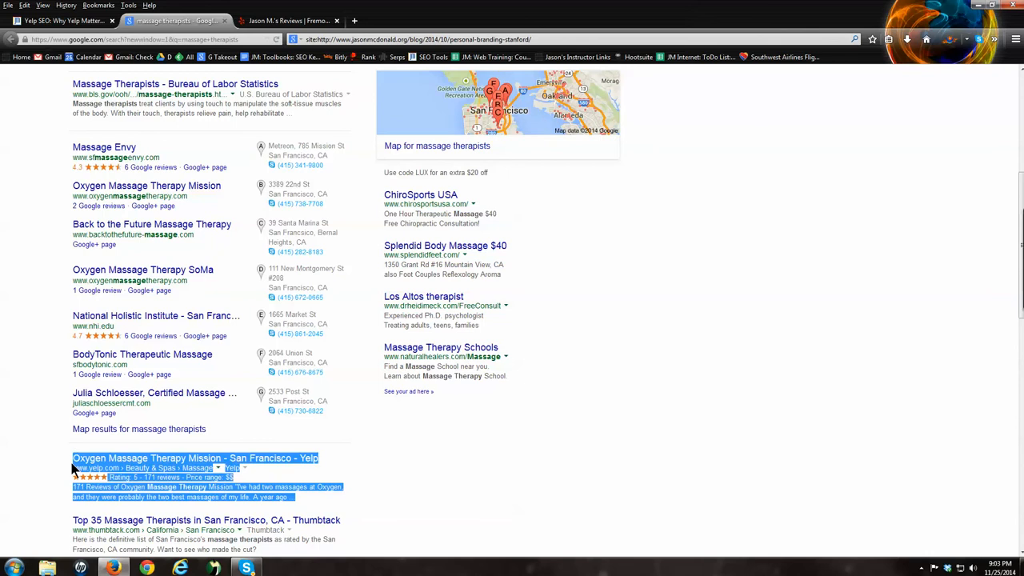
pyautogui.scroll(-3)
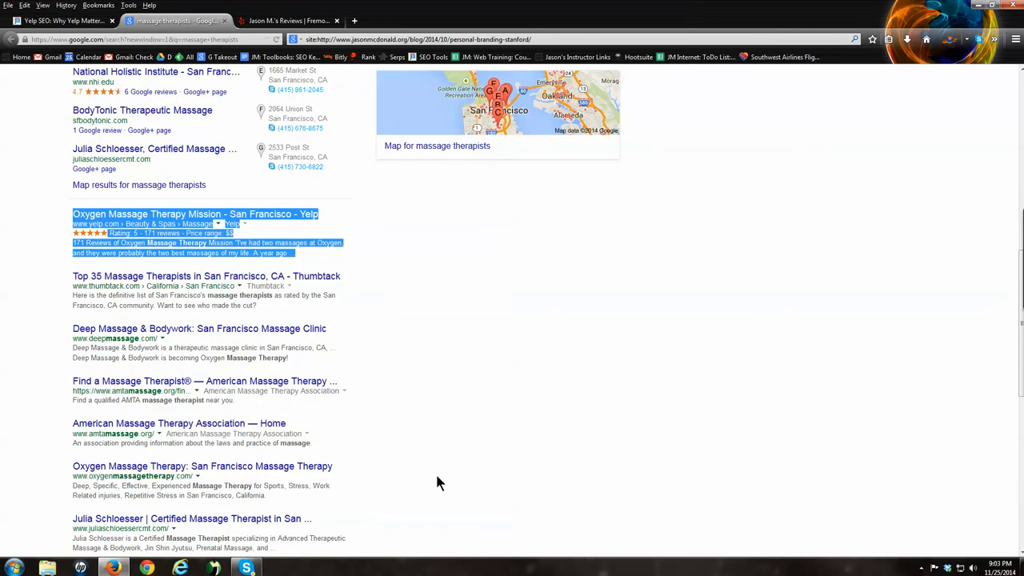
pyautogui.scroll(3)
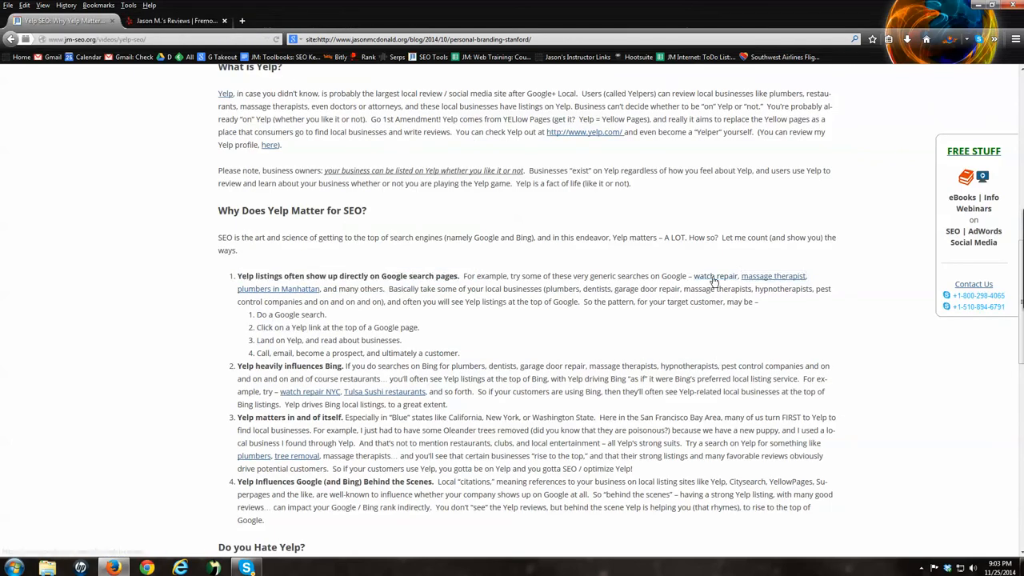
# - Open the watch repair Google search, whose top four results are Yelp listings
pyautogui.click(714, 276)
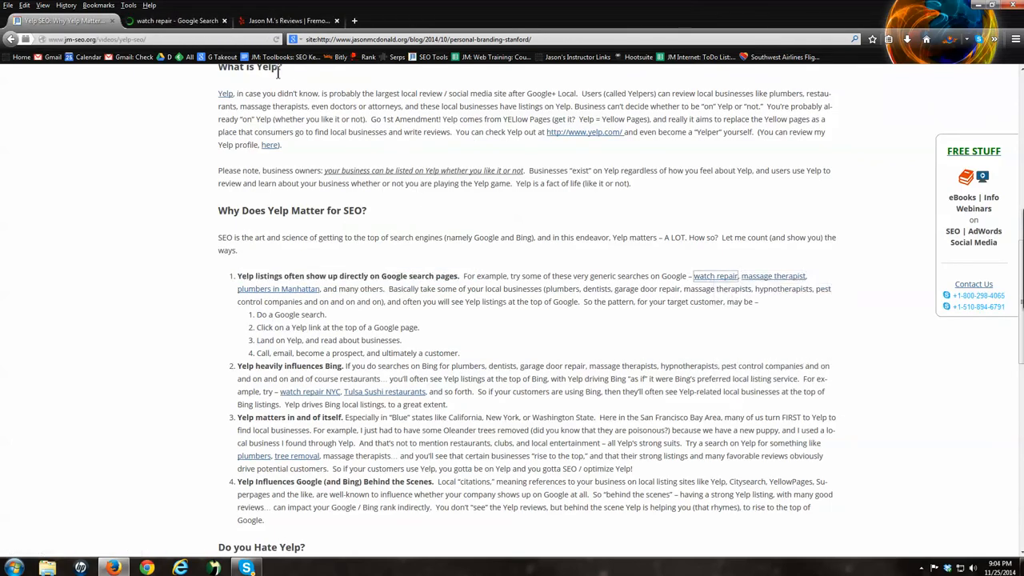
pyautogui.click(714, 276)
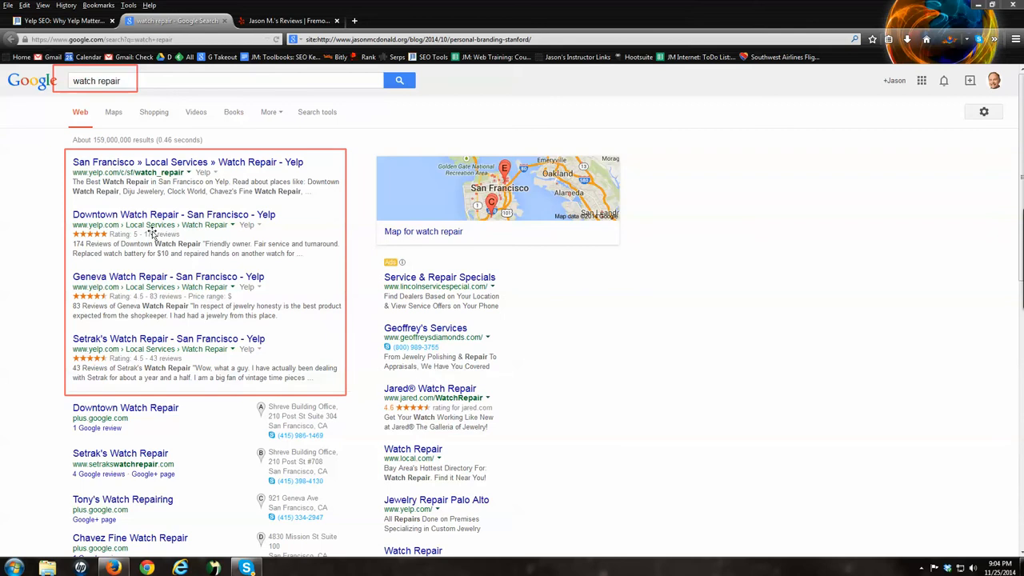
pyautogui.moveTo(114, 417)
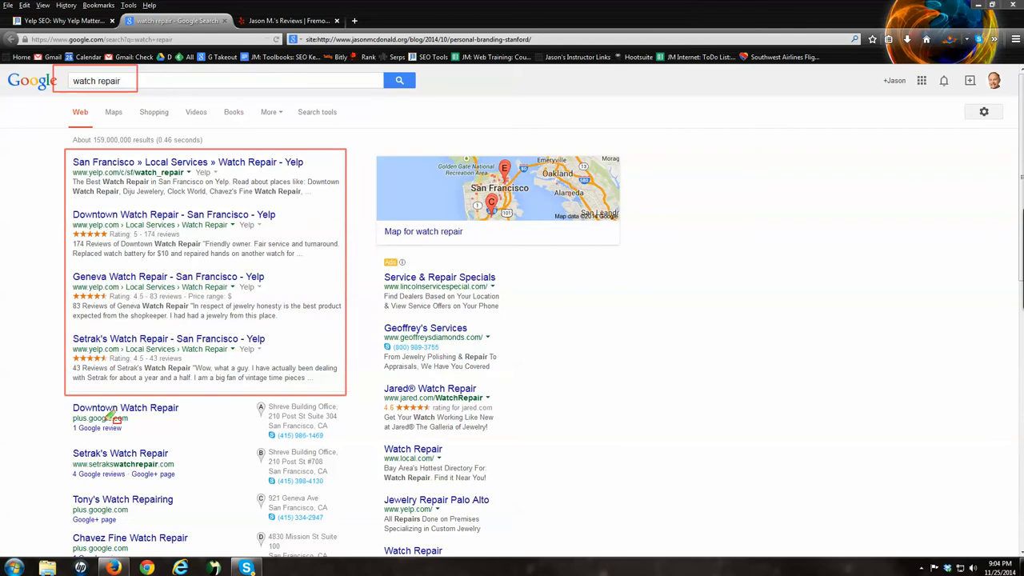
pyautogui.moveTo(163, 360)
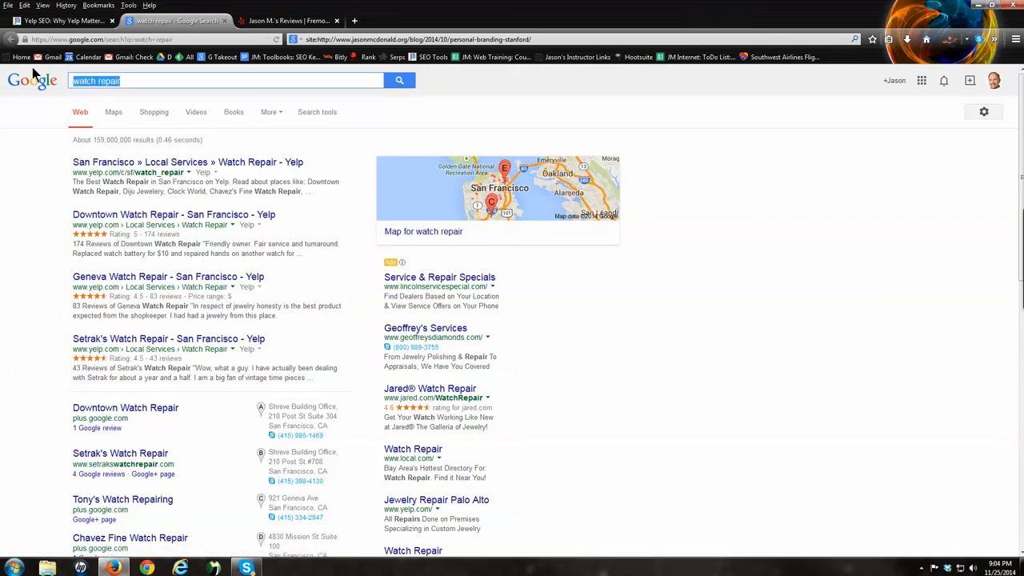
# - Search 'massage therap' in New York, scroll to the Yelp result, then return to the blog post
pyautogui.write('massage therapists in new york  ny')
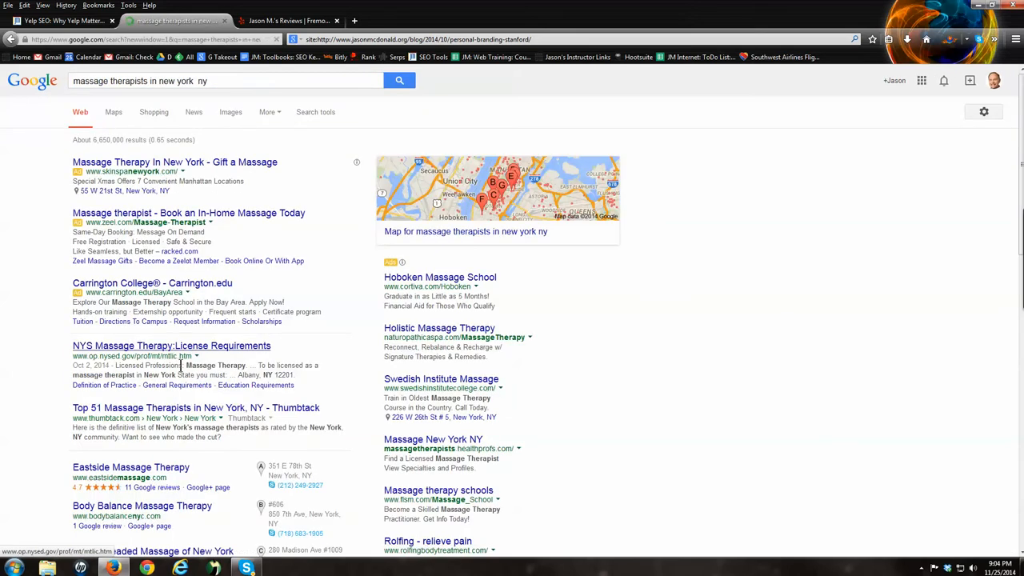
pyautogui.scroll(-3)
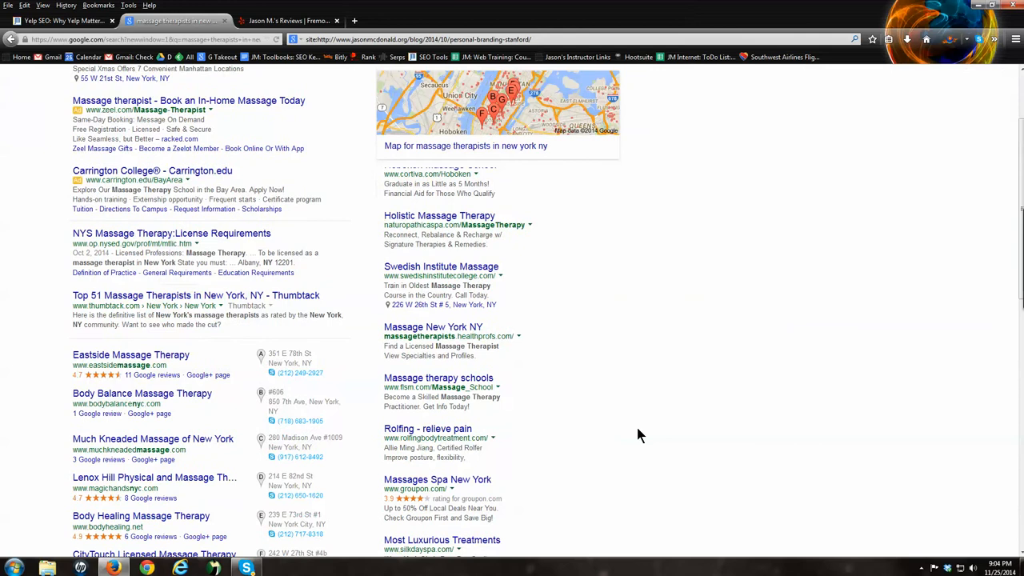
pyautogui.scroll(-3)
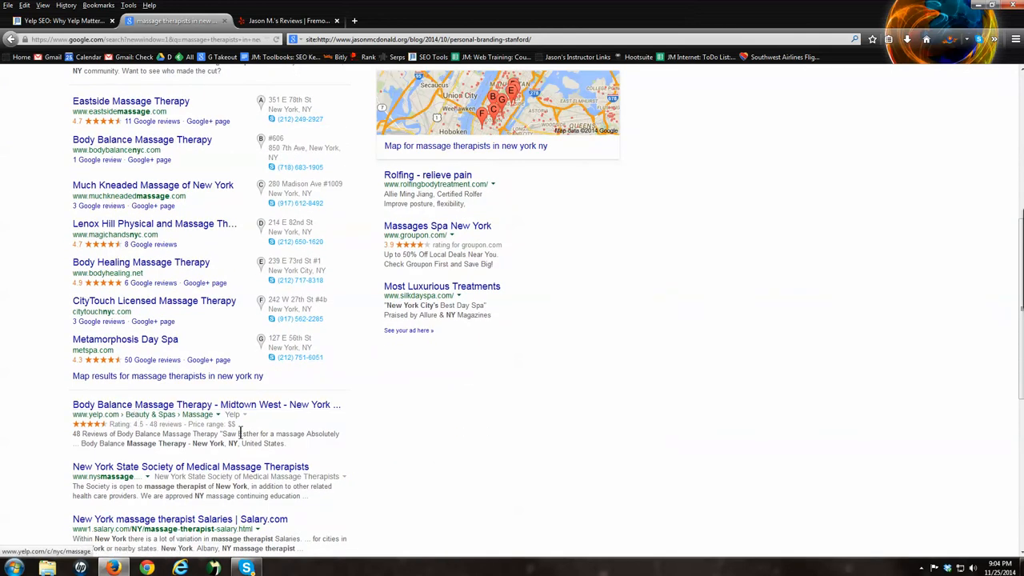
pyautogui.click(60, 20)
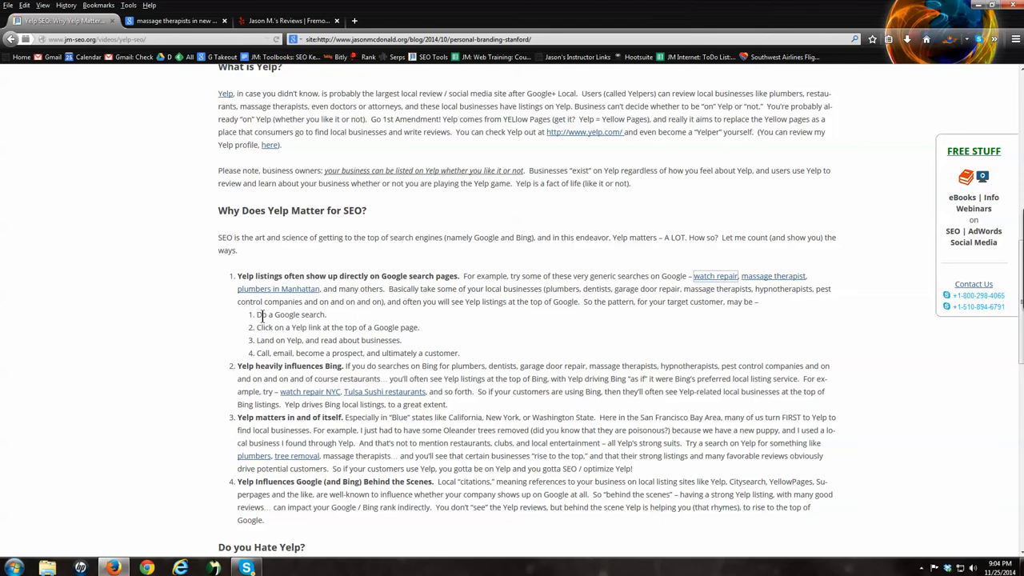
pyautogui.moveTo(257, 314); pyautogui.dragTo(460, 353)
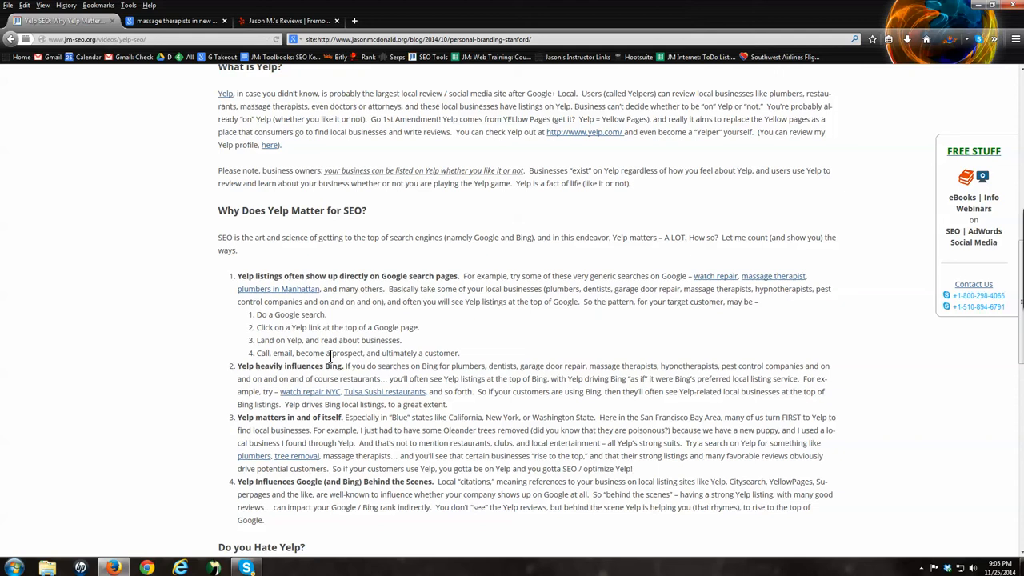
pyautogui.moveTo(270, 276)
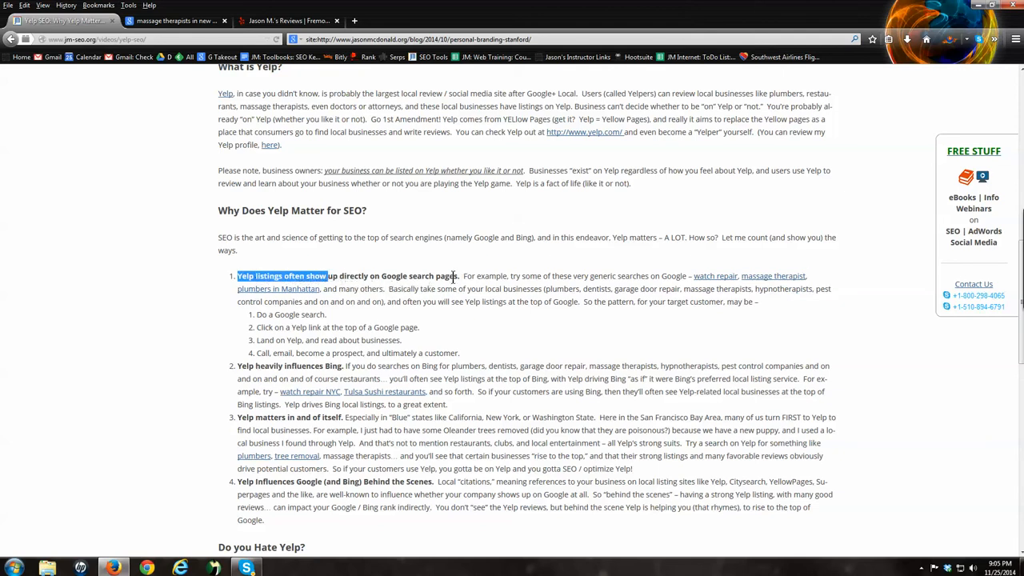
pyautogui.scroll(-3)
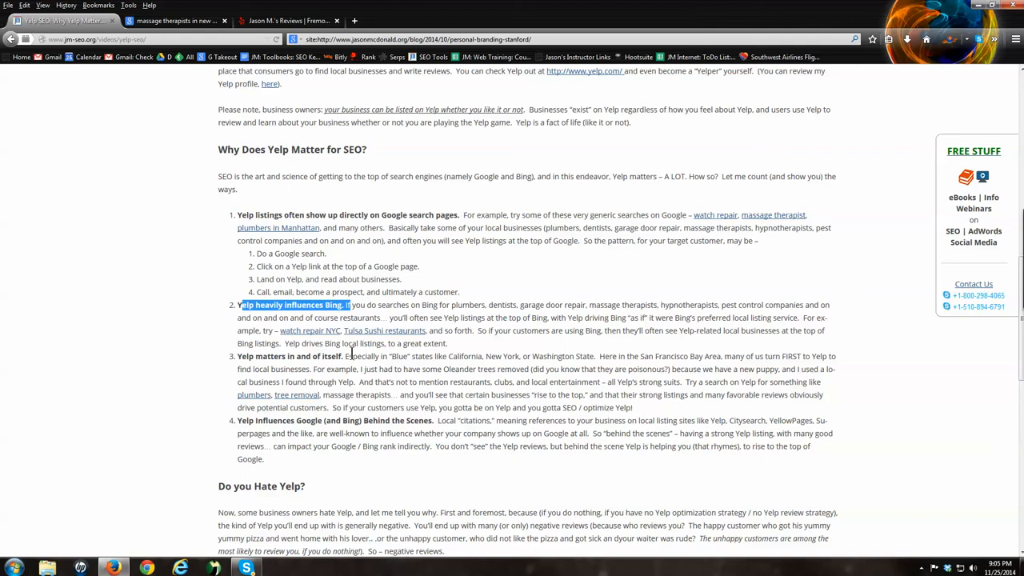
pyautogui.moveTo(398, 342)
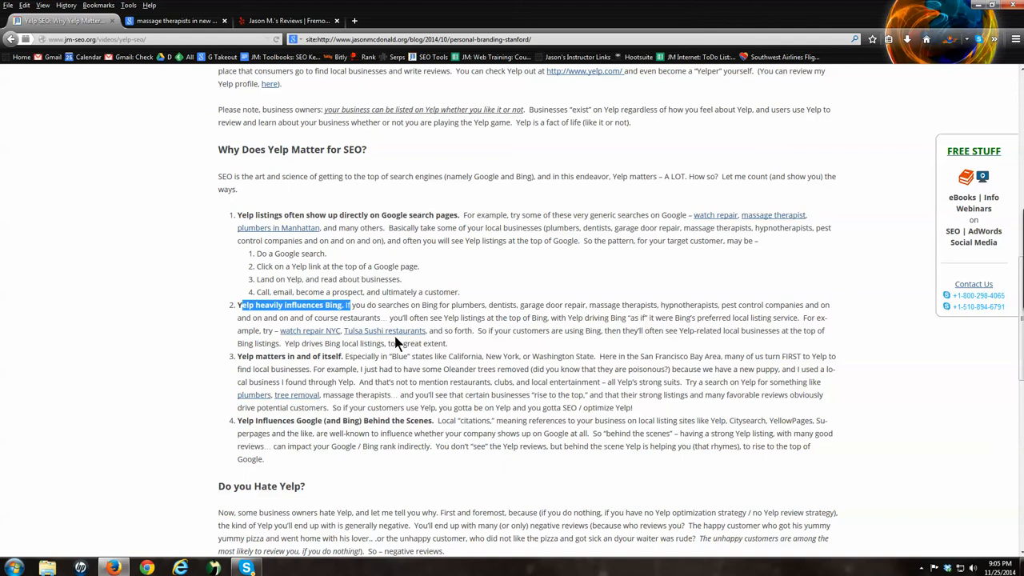
pyautogui.rightClick(384, 330)
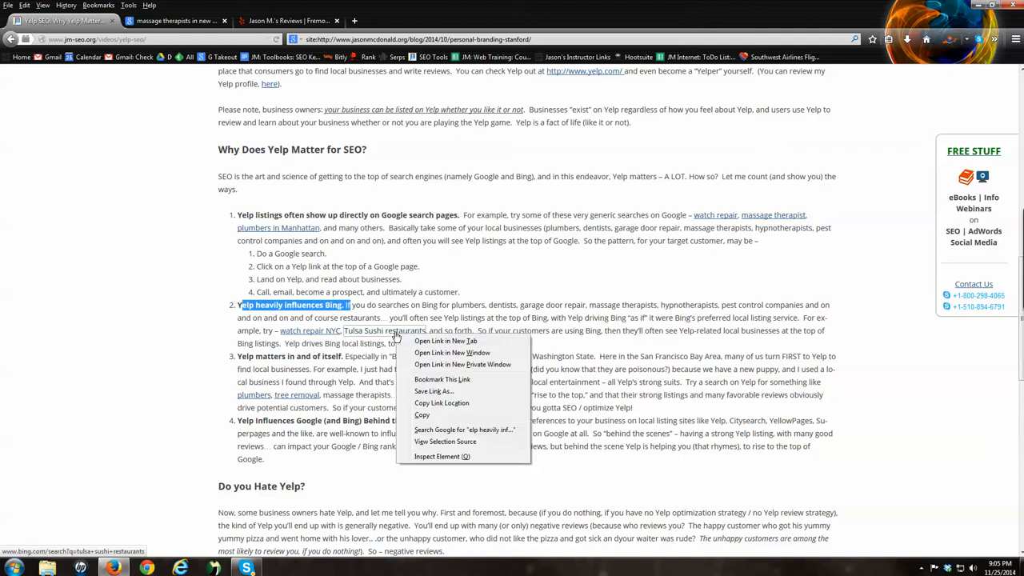
pyautogui.click(445, 341)
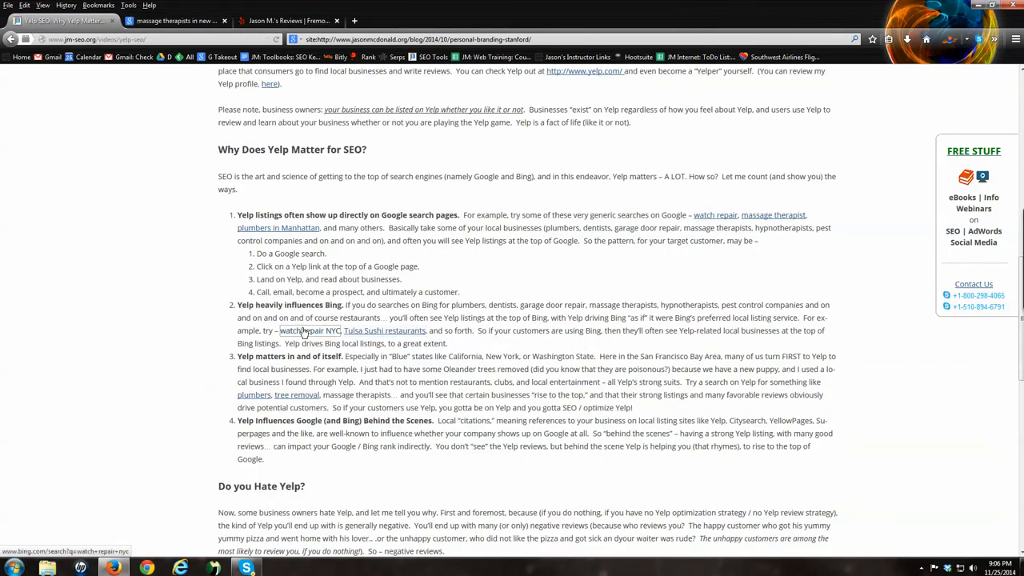
# - Open the Bing results for watch repair NYC, with a Yelp listing on top
pyautogui.click(305, 331)
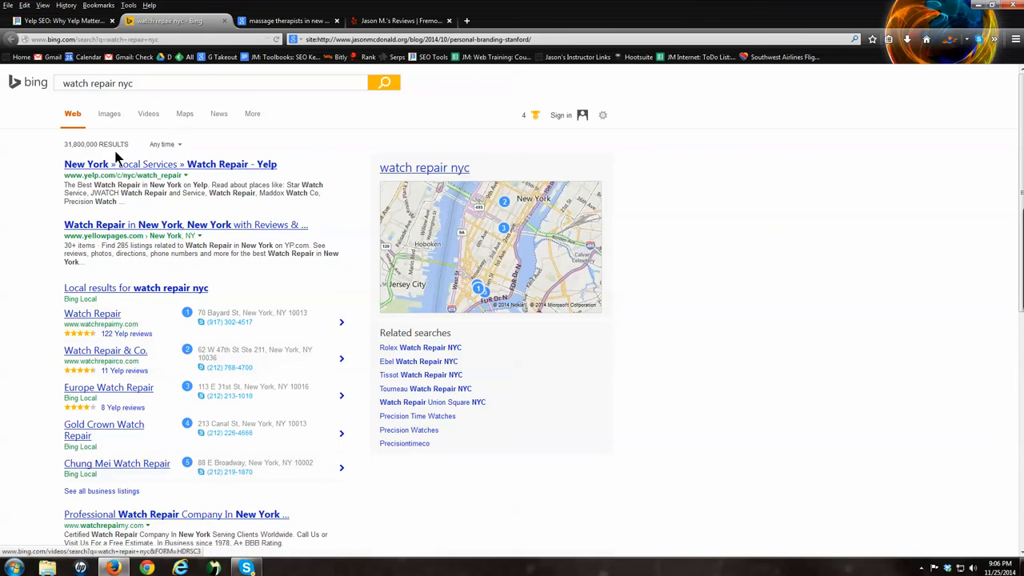
pyautogui.moveTo(216, 16)
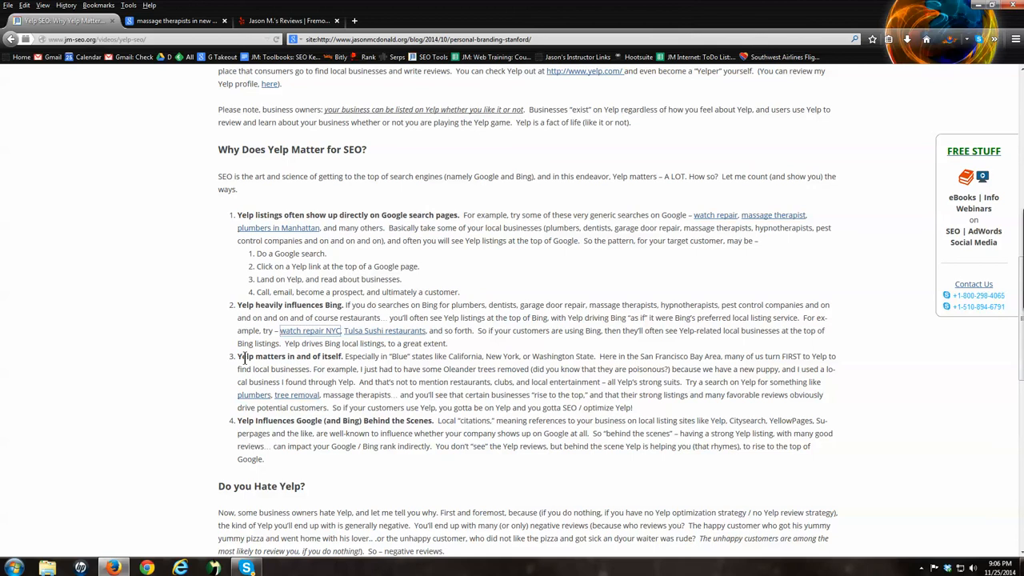
# - Highlight the third point's heading and open the 'tree removal' link in a new tab
pyautogui.moveTo(237, 356); pyautogui.dragTo(355, 356)
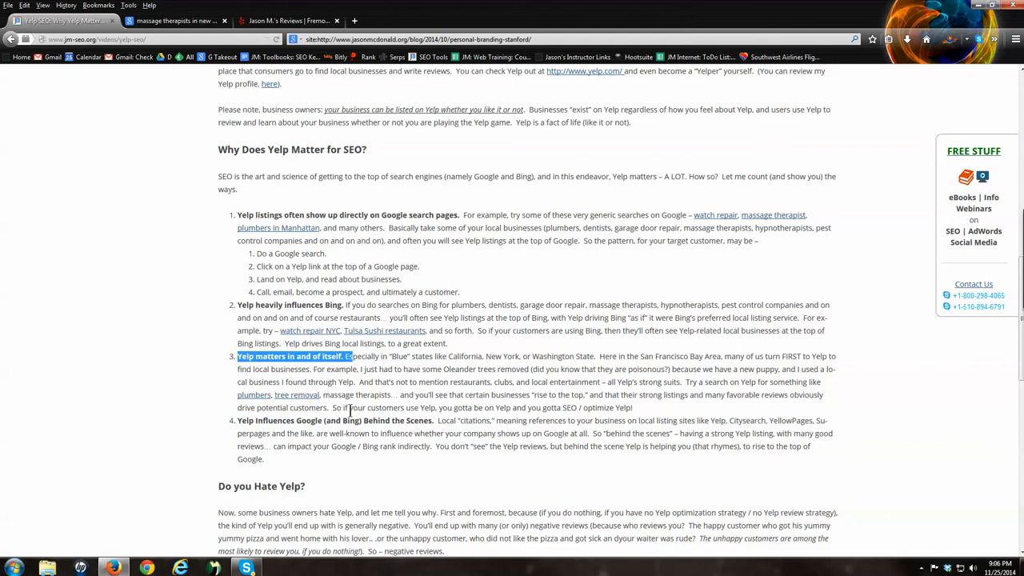
pyautogui.moveTo(296, 394)
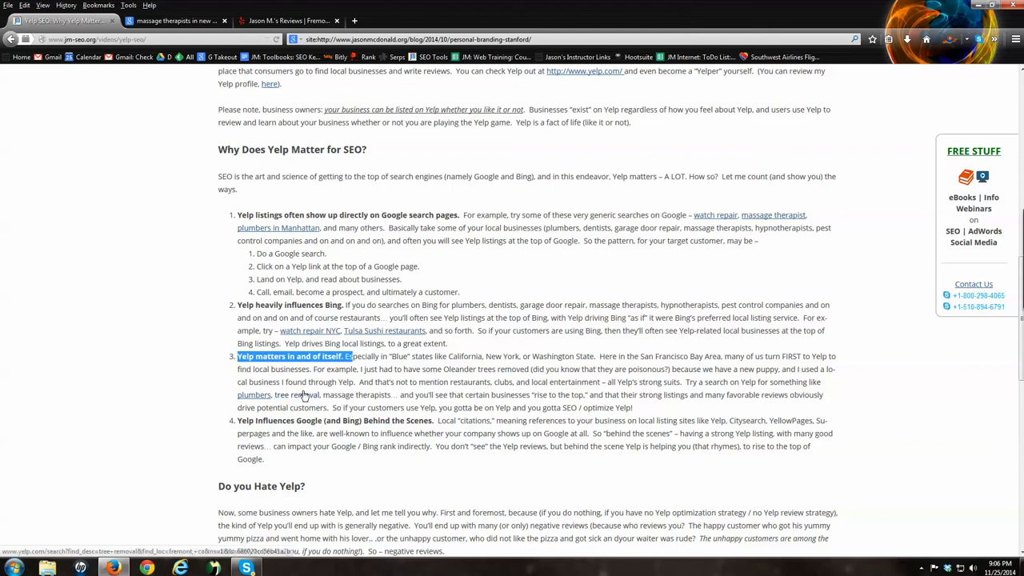
pyautogui.rightClick(302, 394)
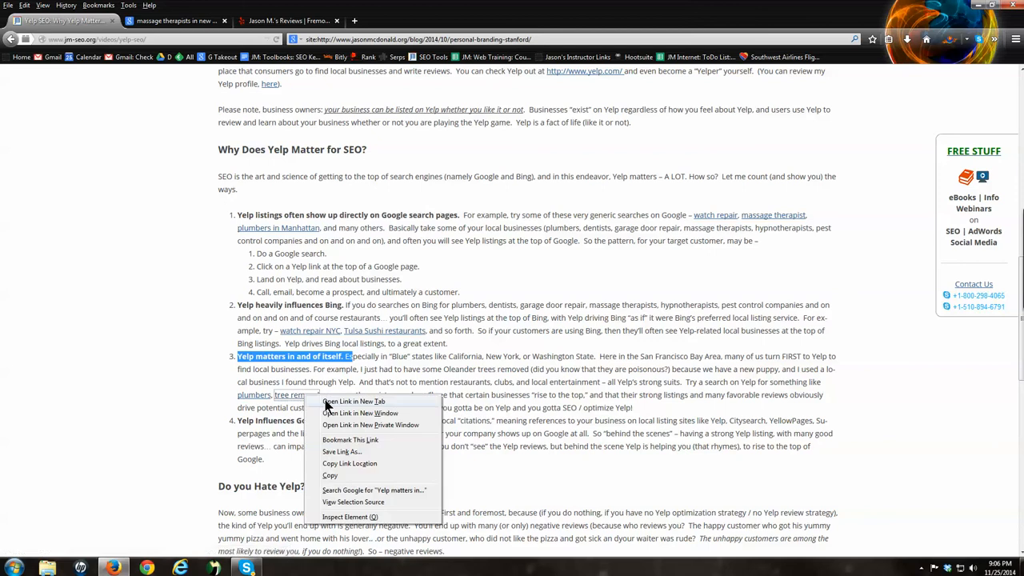
pyautogui.click(354, 401)
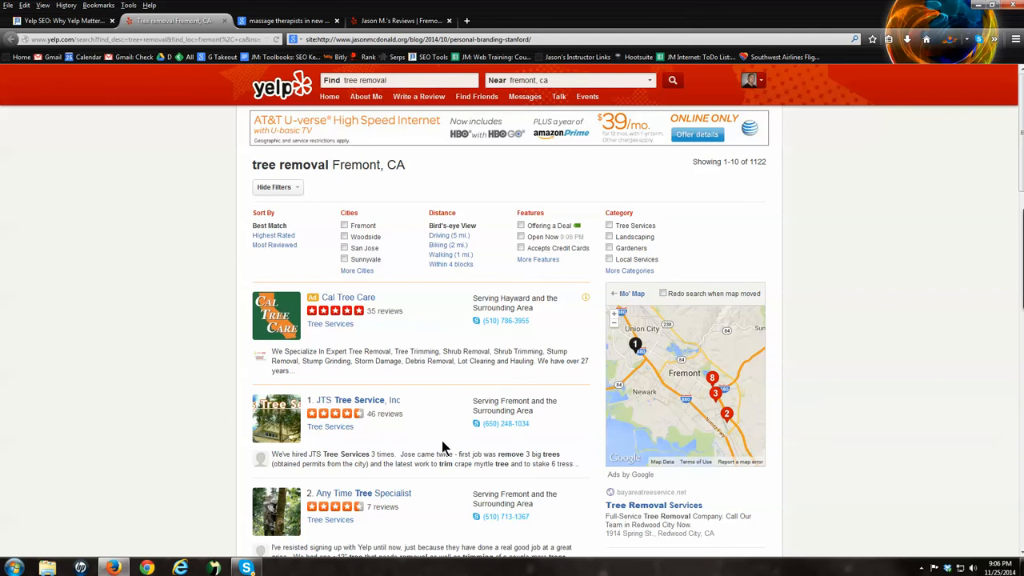
pyautogui.moveTo(446, 448)
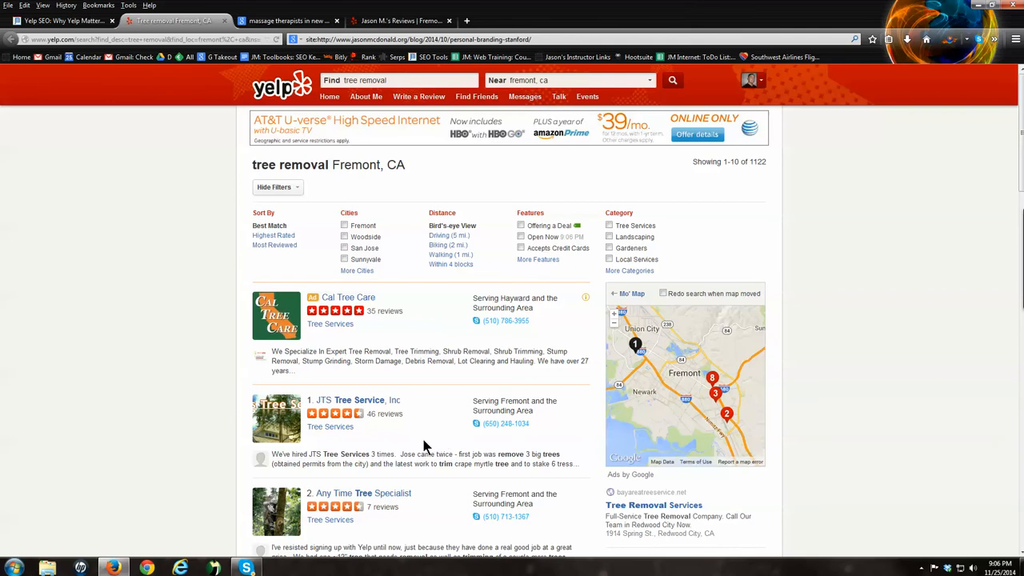
# - Switch to the new tab showing Yelp's tree removal results for Fremont, CA
pyautogui.click(392, 80)
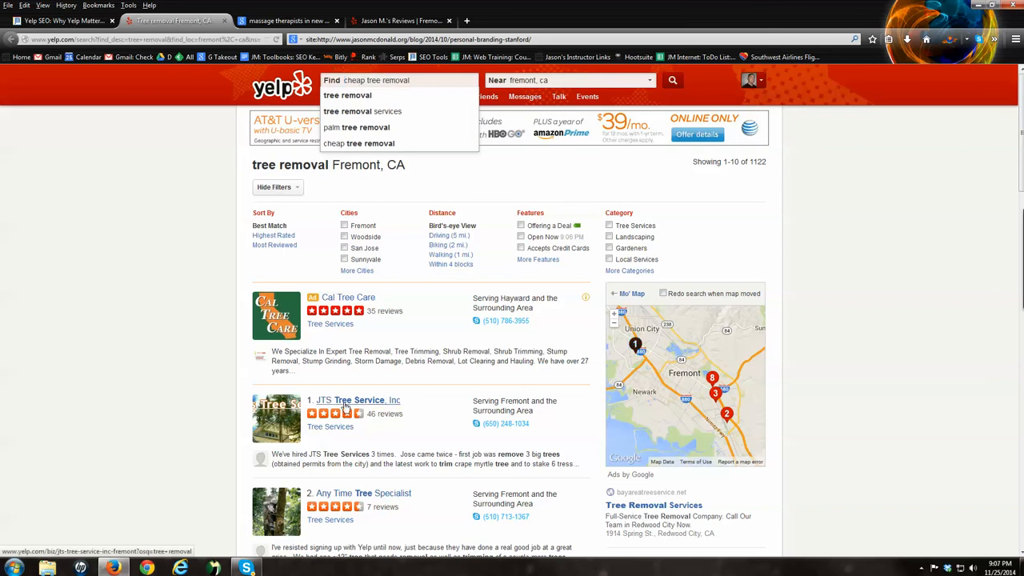
# - Open the JTS Tree Service, Inc listing and scroll down to its Recommended Reviews
pyautogui.click(356, 400)
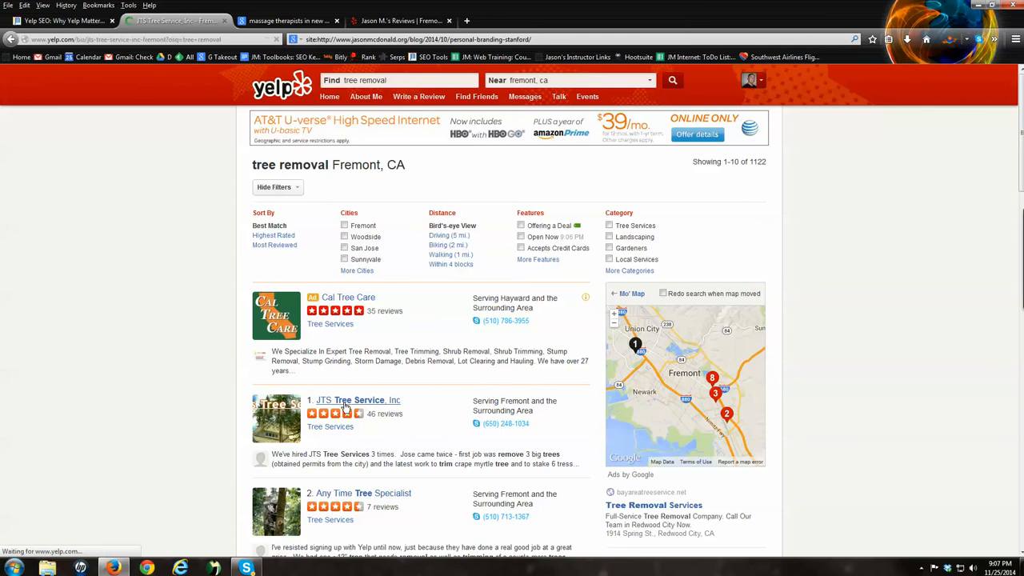
pyautogui.click(357, 400)
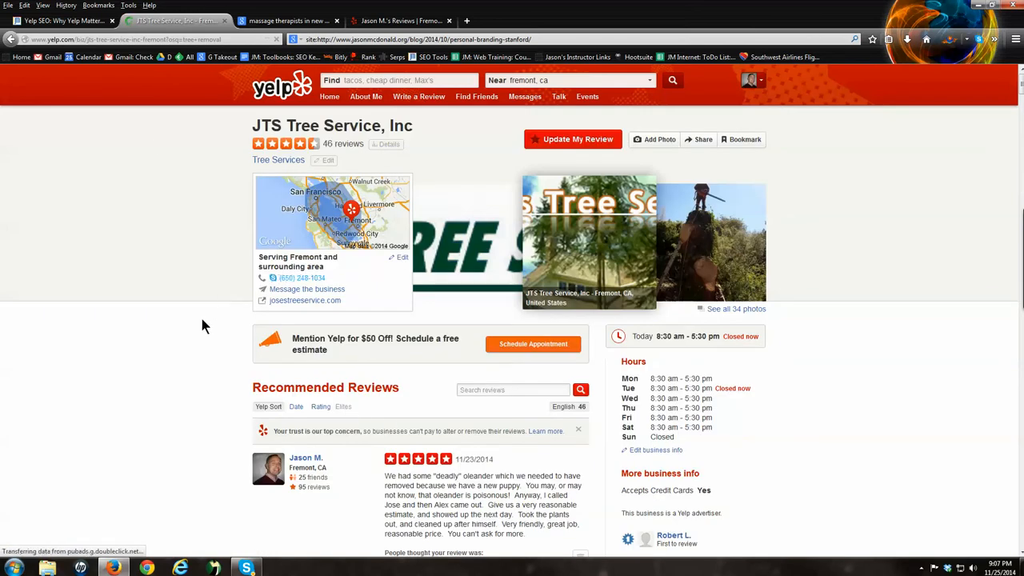
pyautogui.scroll(-3)
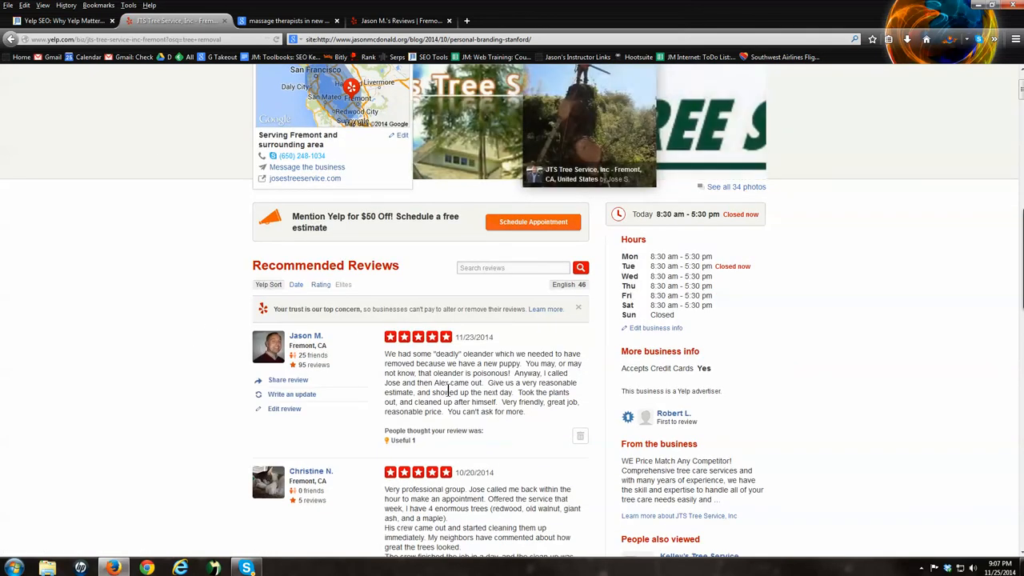
pyautogui.moveTo(64, 20)
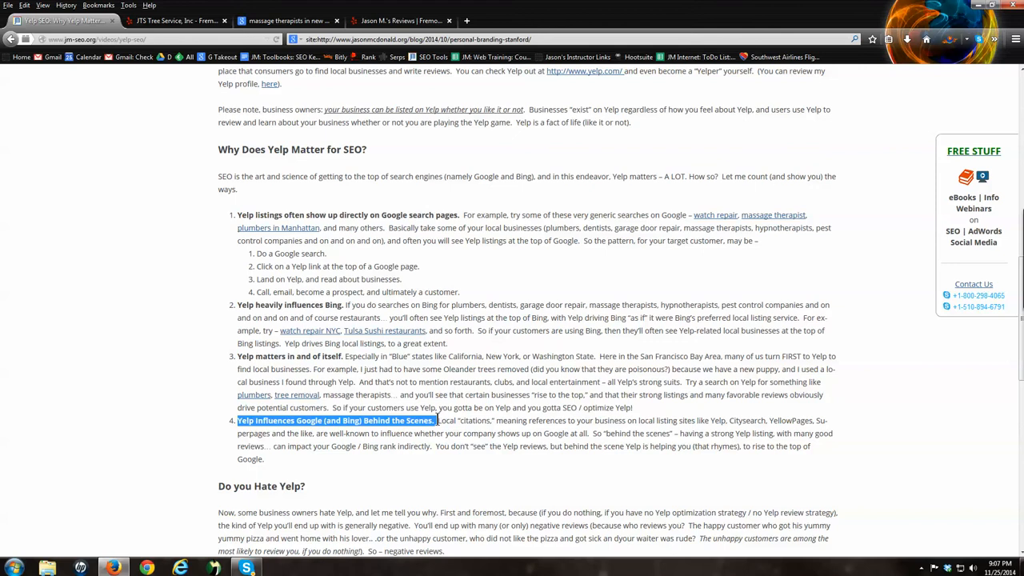
pyautogui.moveTo(495, 424)
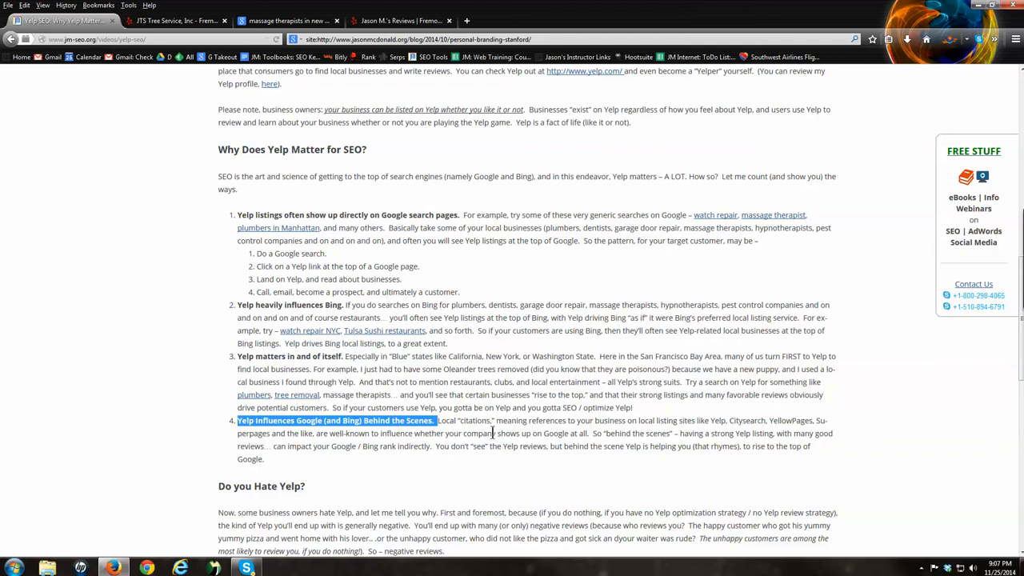
pyautogui.moveTo(344, 477)
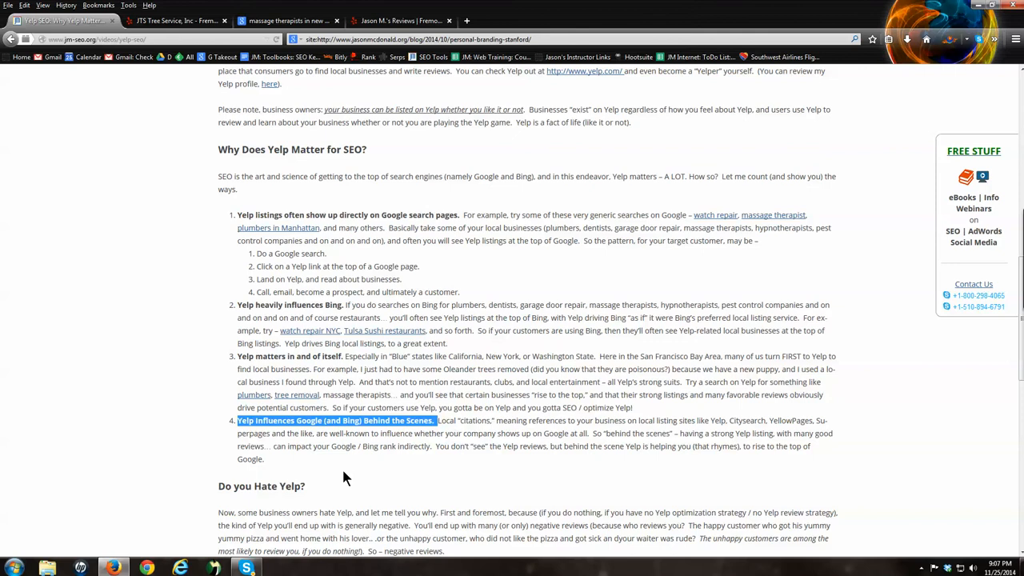
pyautogui.moveTo(284, 218)
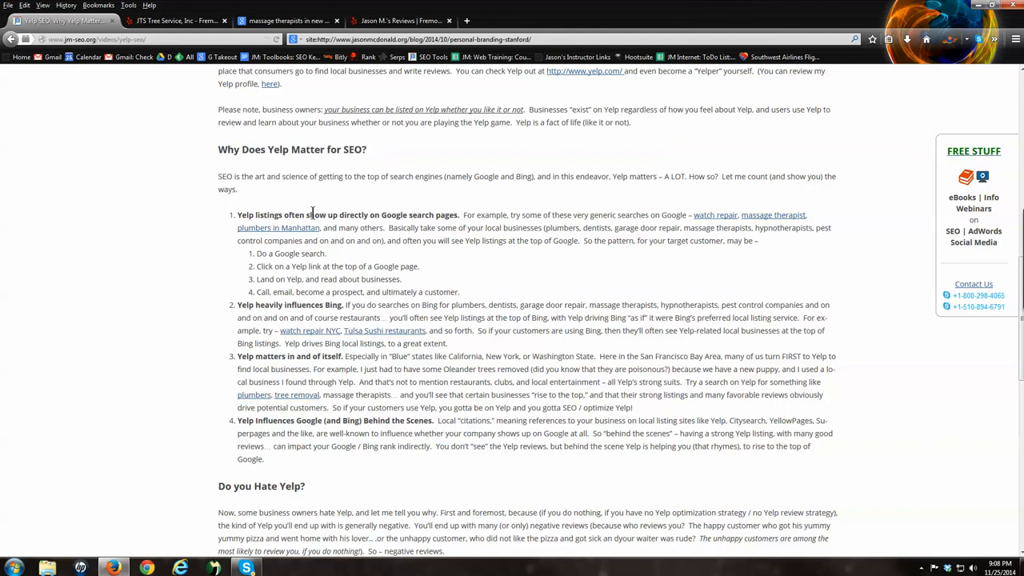
pyautogui.moveTo(292, 318)
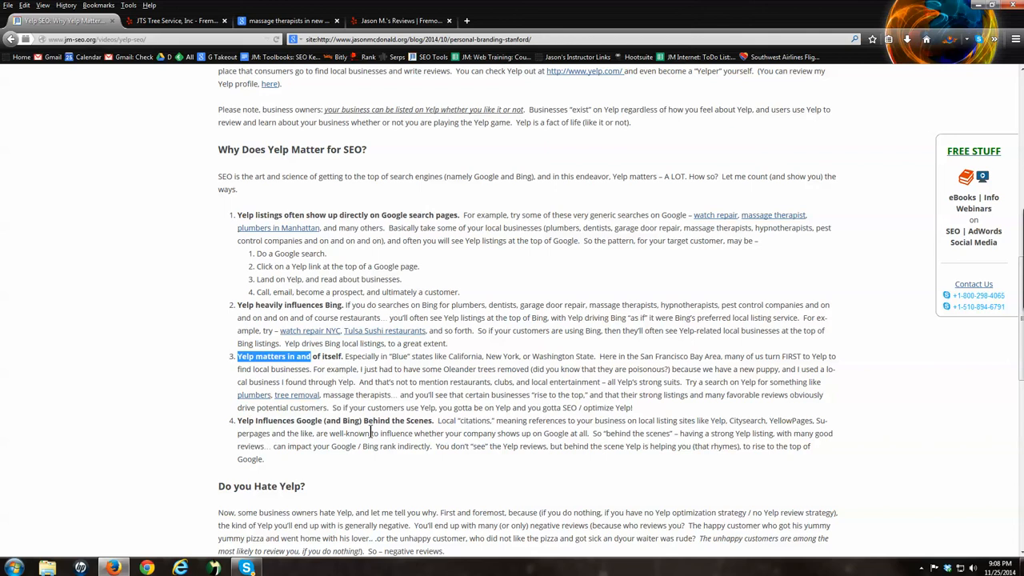
# - Scroll the Yelp SEO post down to its numbered reasons why Yelp matters
pyautogui.scroll(-3)
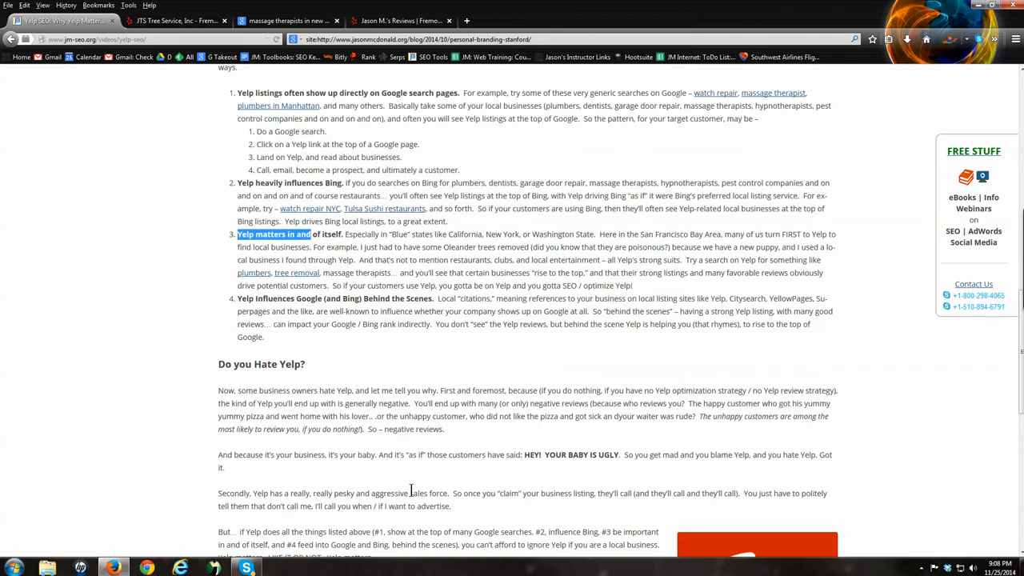
pyautogui.scroll(-3)
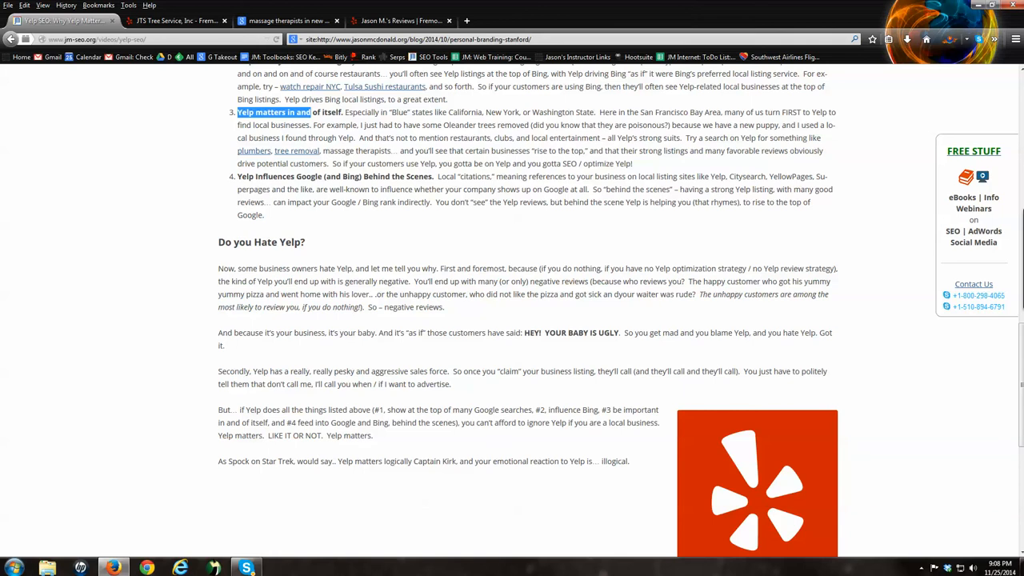
# - Highlight 'negative reviews', 'your business' and 'HEY! YOUR BABY IS UGLY.' under Do you Hate Yelp
pyautogui.moveTo(200, 228); pyautogui.dragTo(327, 256)
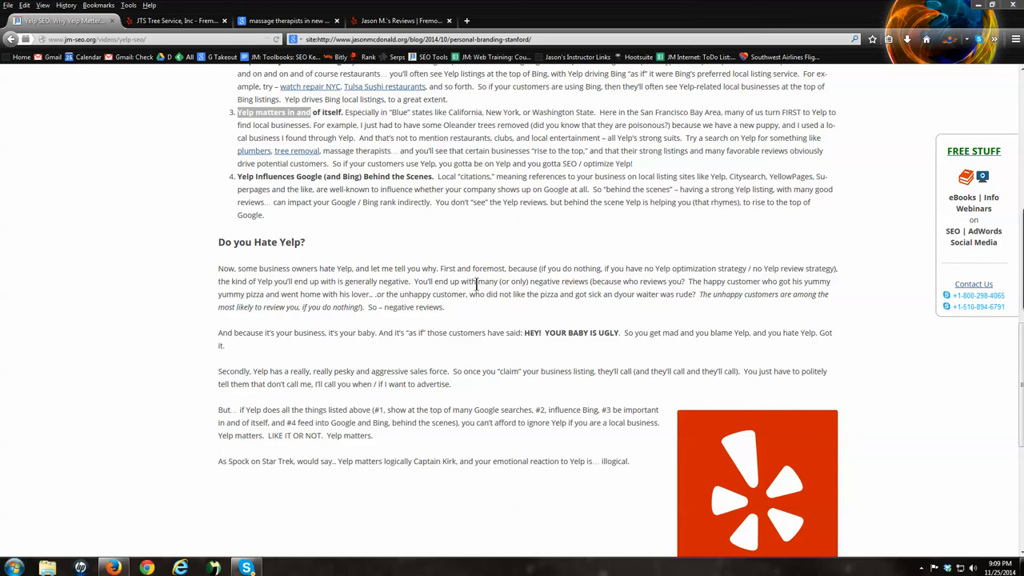
pyautogui.moveTo(373, 309)
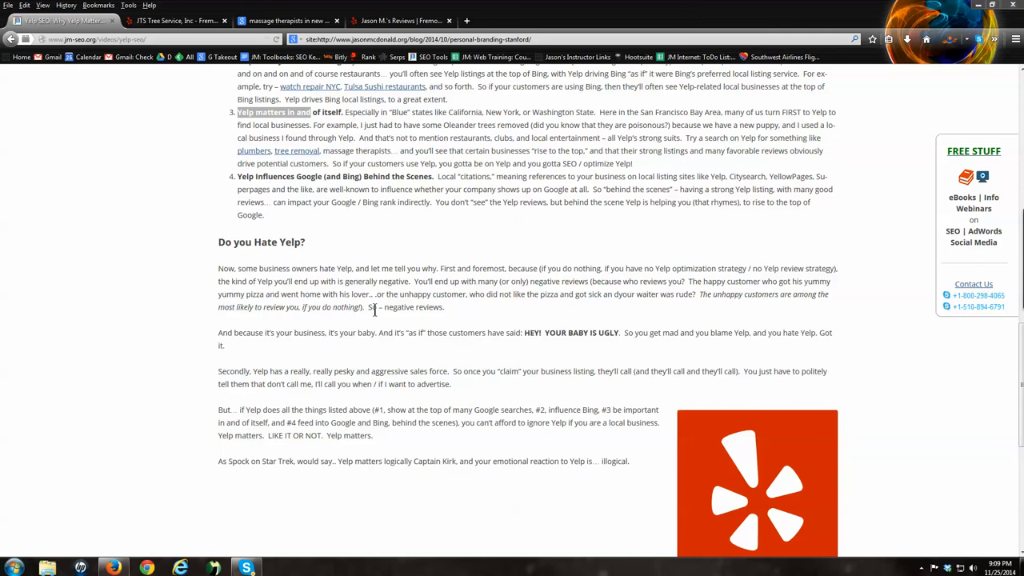
pyautogui.doubleClick(413, 307)
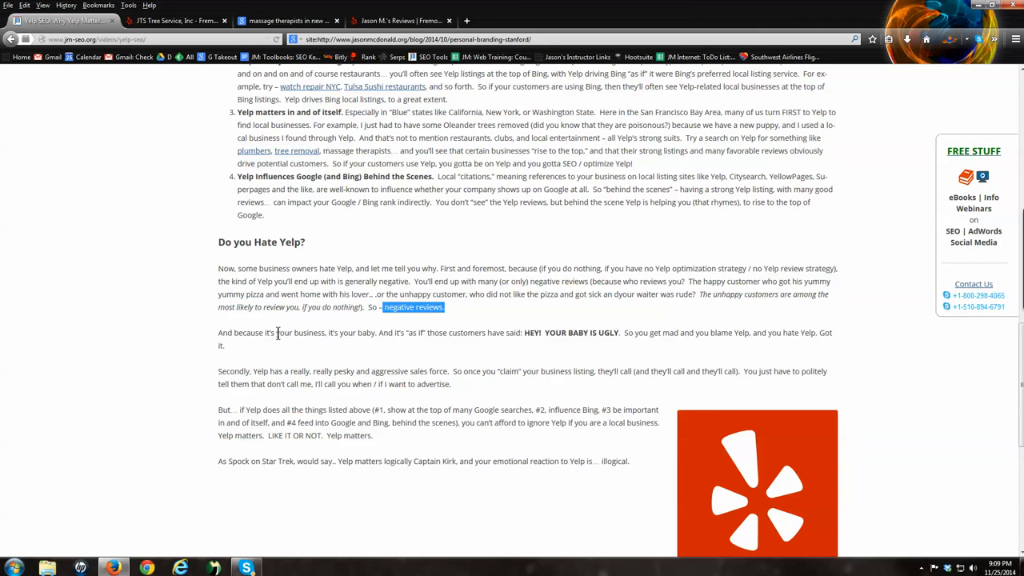
pyautogui.doubleClick(301, 333)
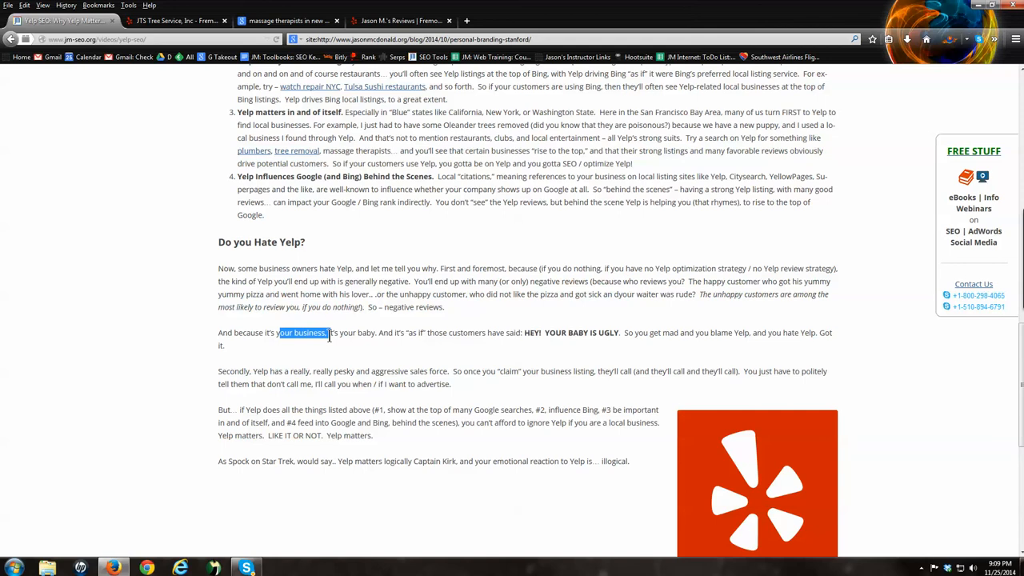
pyautogui.moveTo(524, 332)
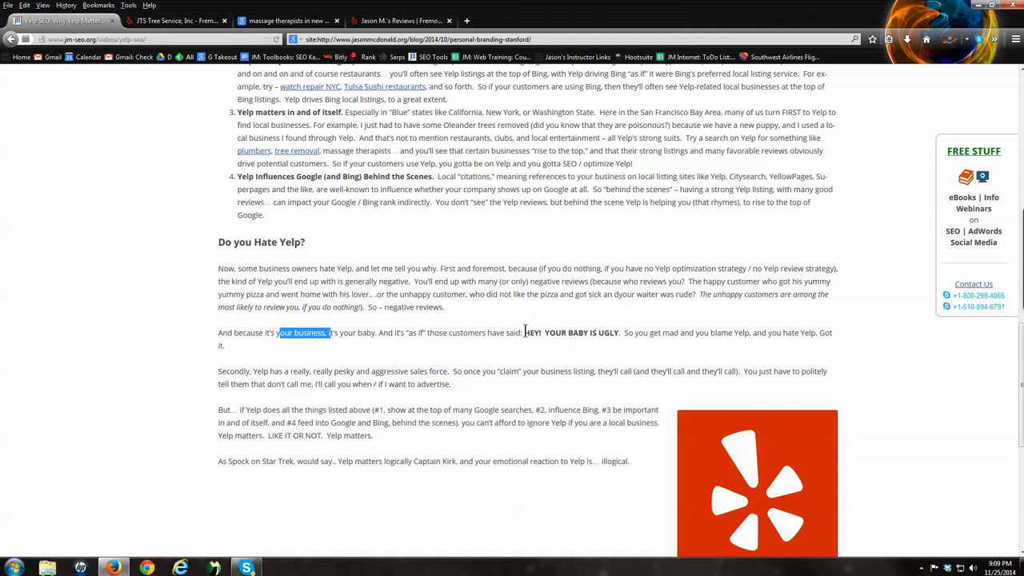
pyautogui.moveTo(525, 332); pyautogui.dragTo(620, 332)
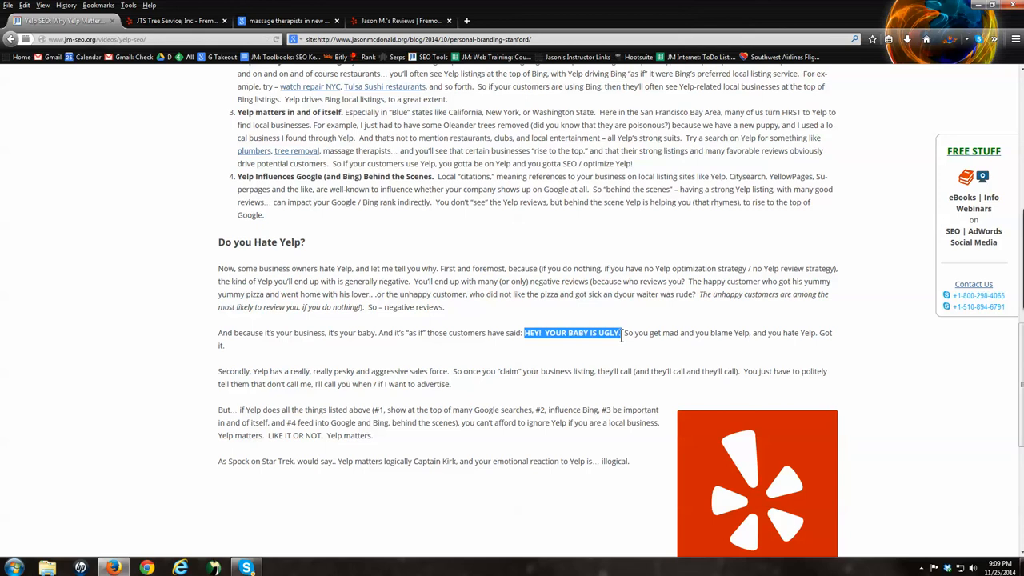
pyautogui.moveTo(514, 337)
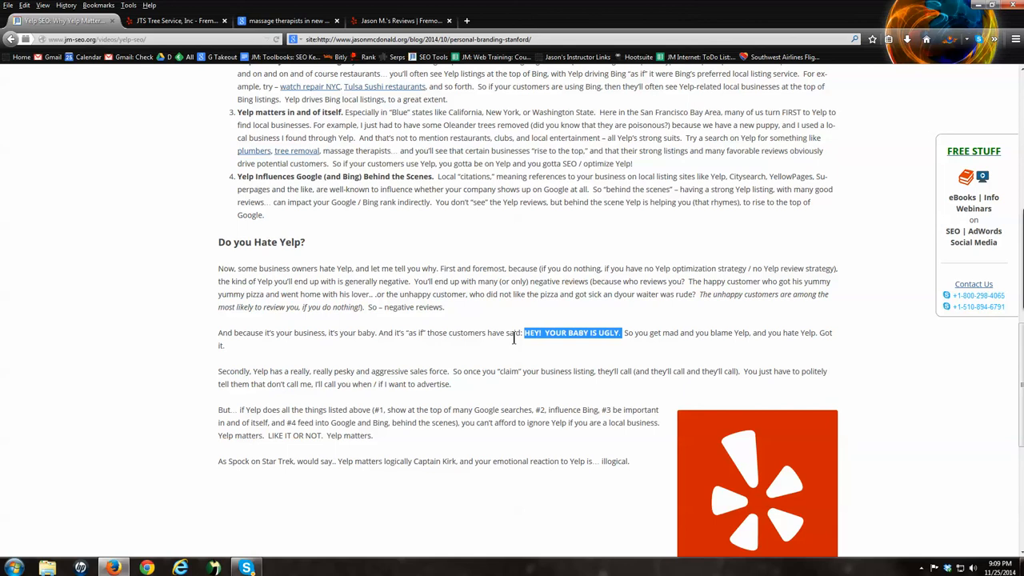
pyautogui.moveTo(703, 327)
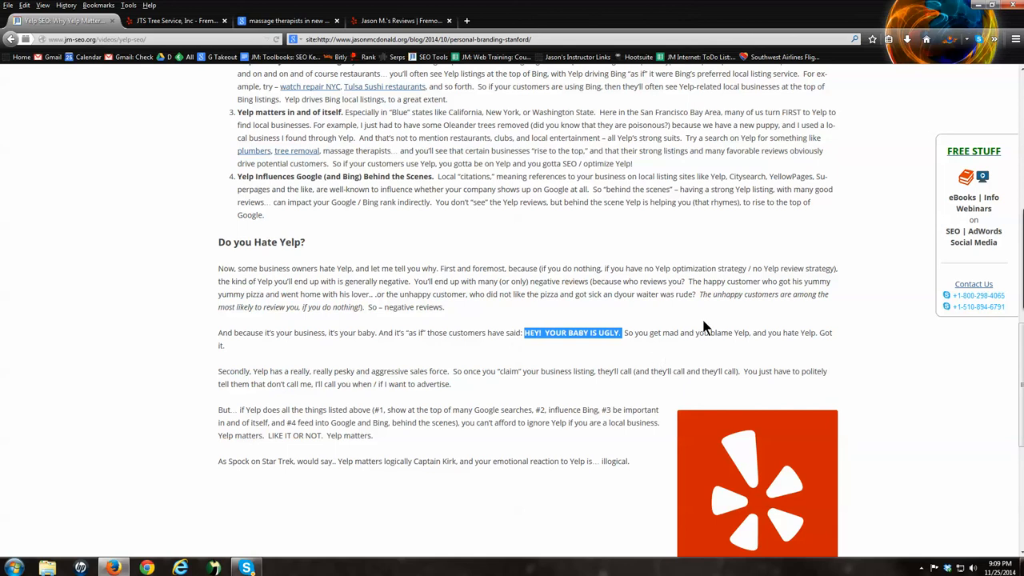
pyautogui.moveTo(336, 320)
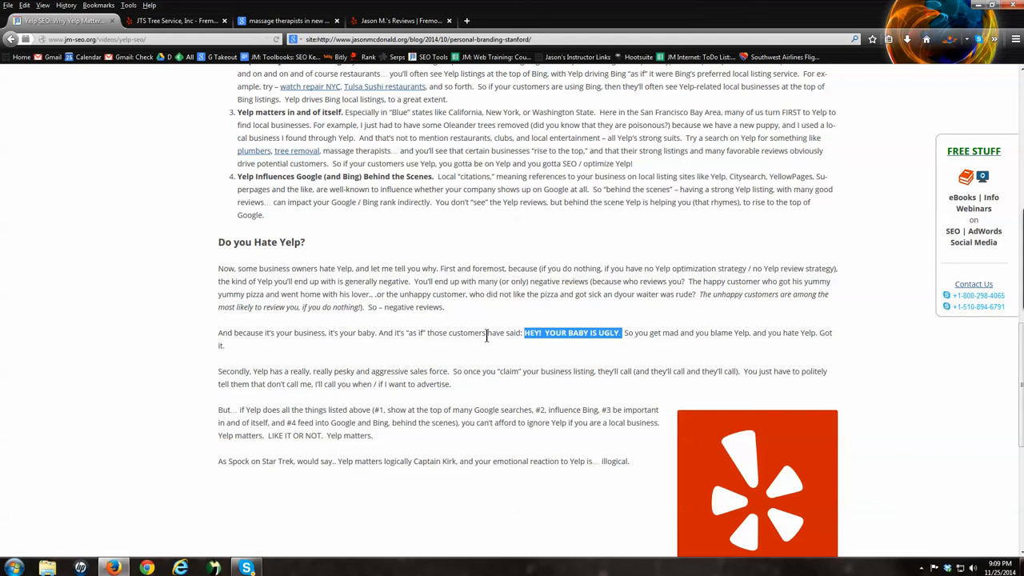
pyautogui.moveTo(270, 382)
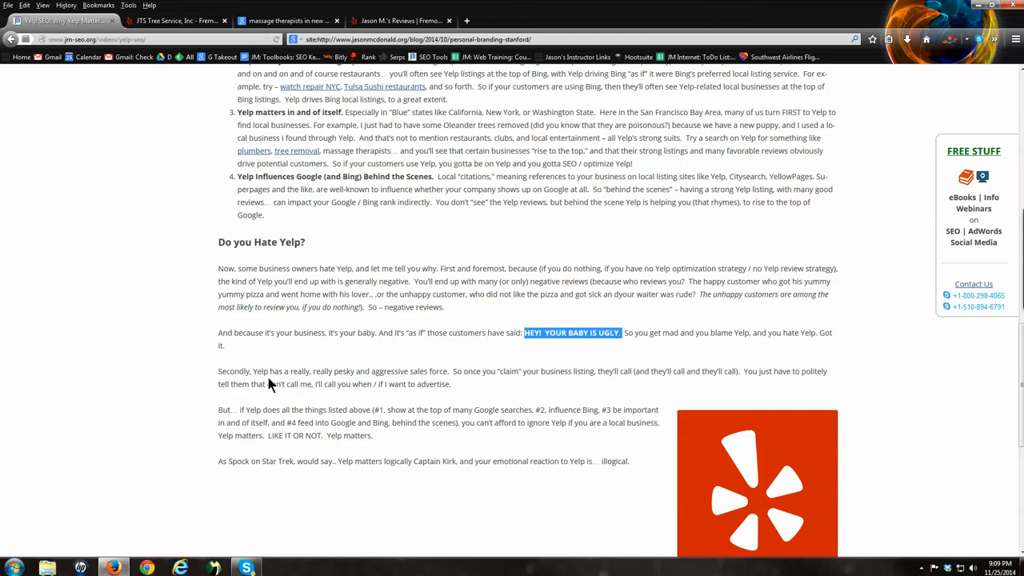
# - Highlight 'all the things listed above', 'LIKE IT OR NOT. Yelp matters.' and the Spock sentence
pyautogui.moveTo(218, 371); pyautogui.dragTo(451, 383)
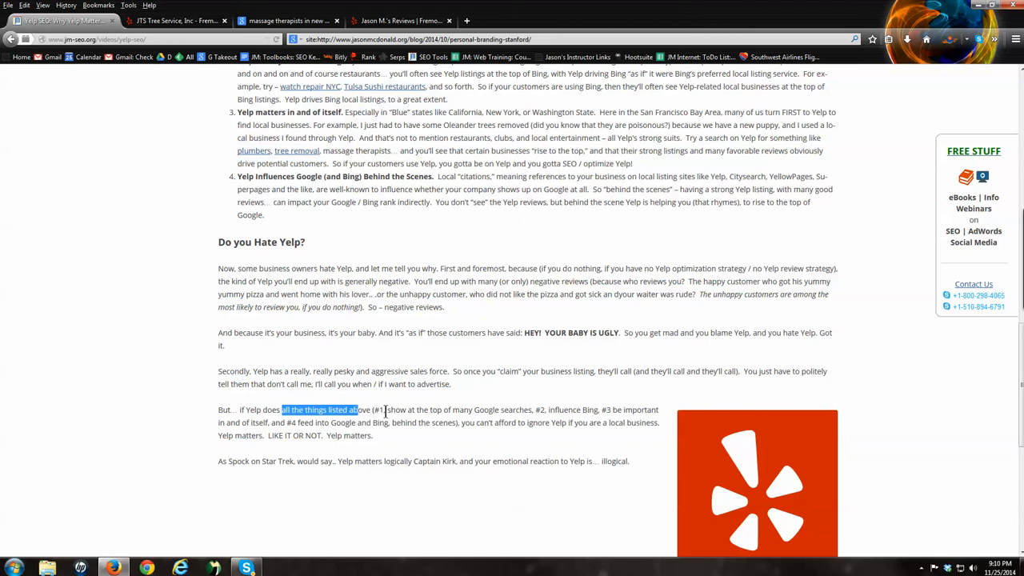
pyautogui.moveTo(385, 409); pyautogui.dragTo(531, 410)
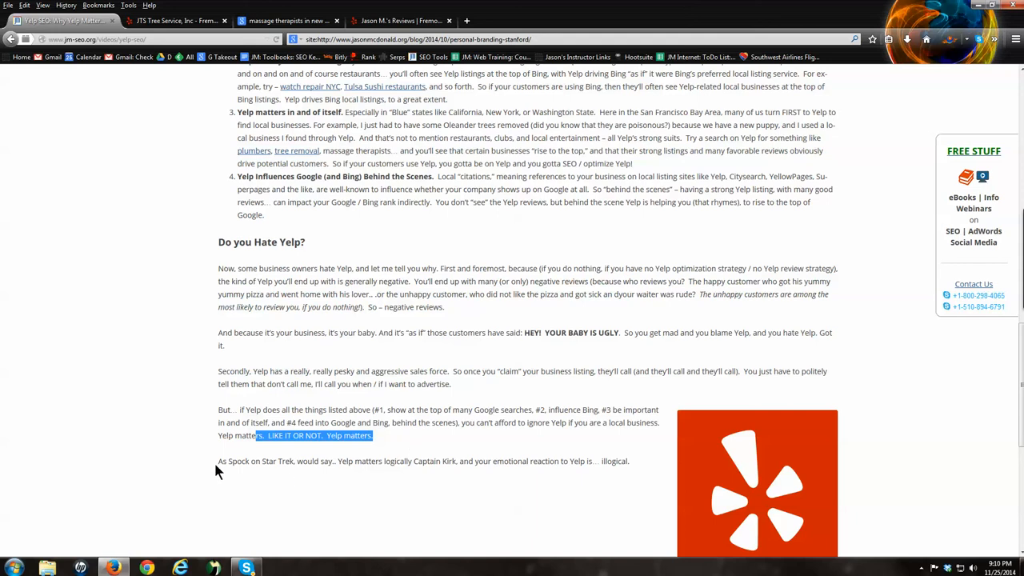
pyautogui.click(220, 461)
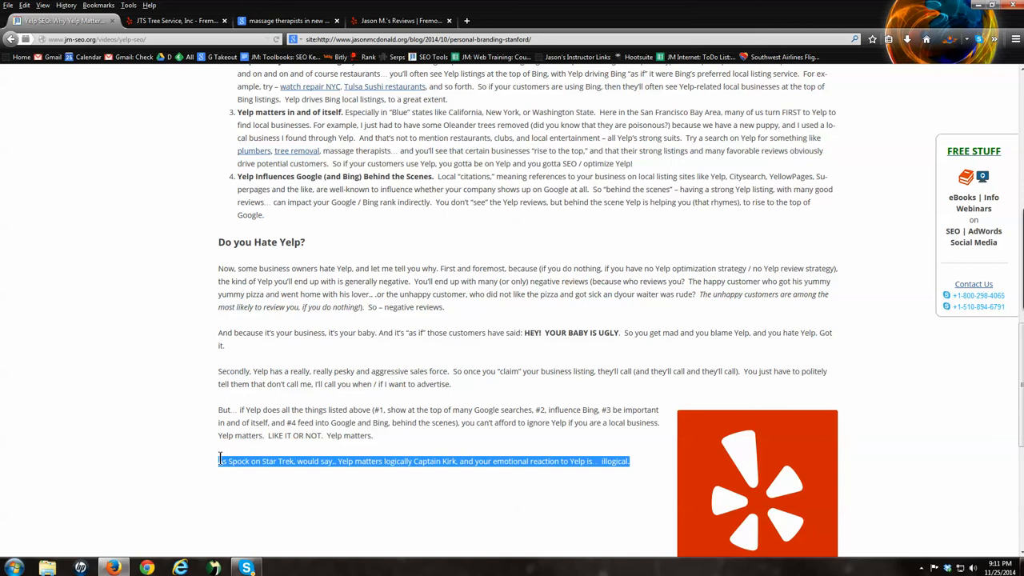
# - Highlight the closing free SEO Toolbook section, clear it, and return to the post's top
pyautogui.scroll(-3)
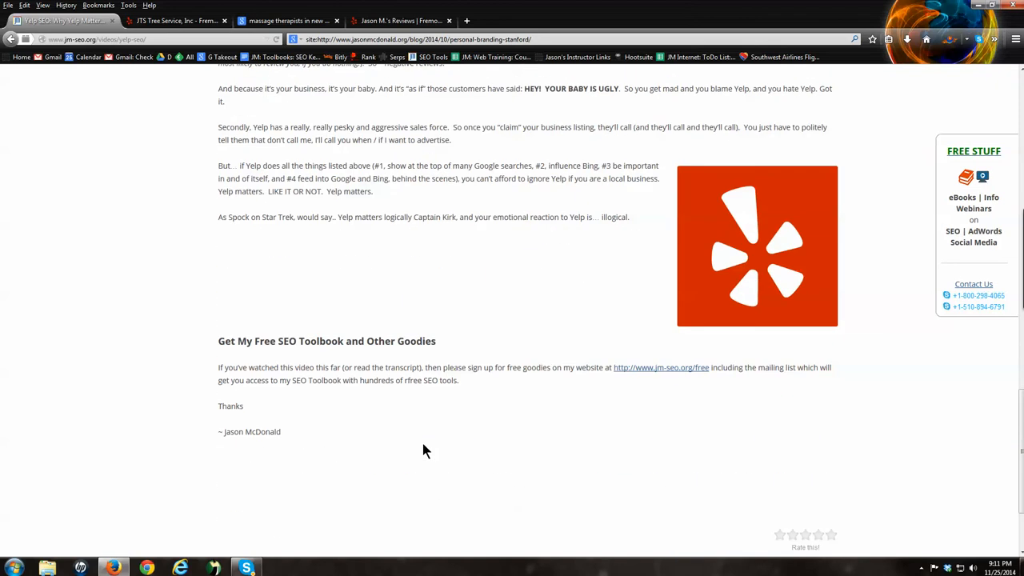
pyautogui.moveTo(221, 338)
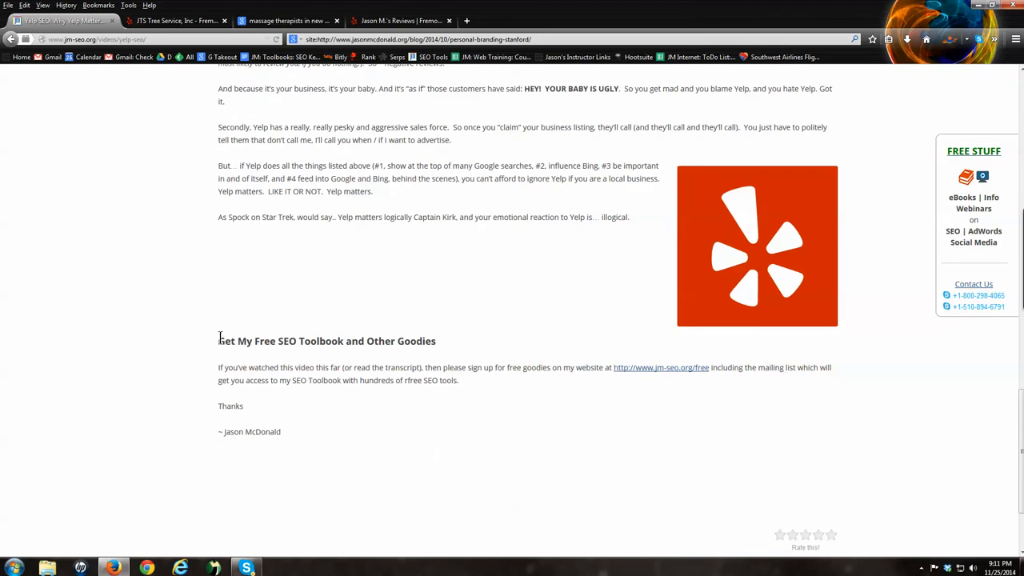
pyautogui.moveTo(218, 340); pyautogui.dragTo(244, 405)
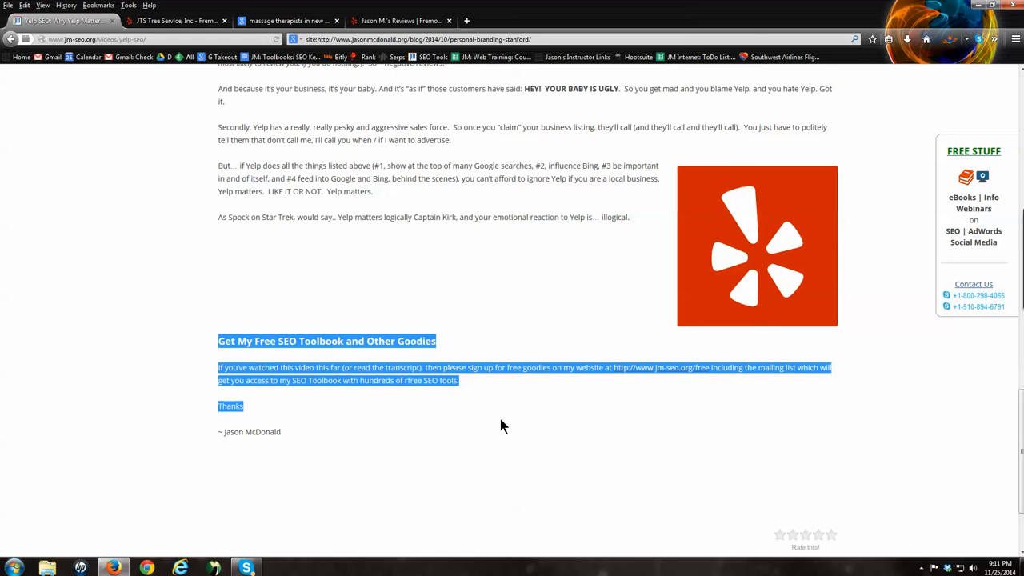
pyautogui.moveTo(481, 427)
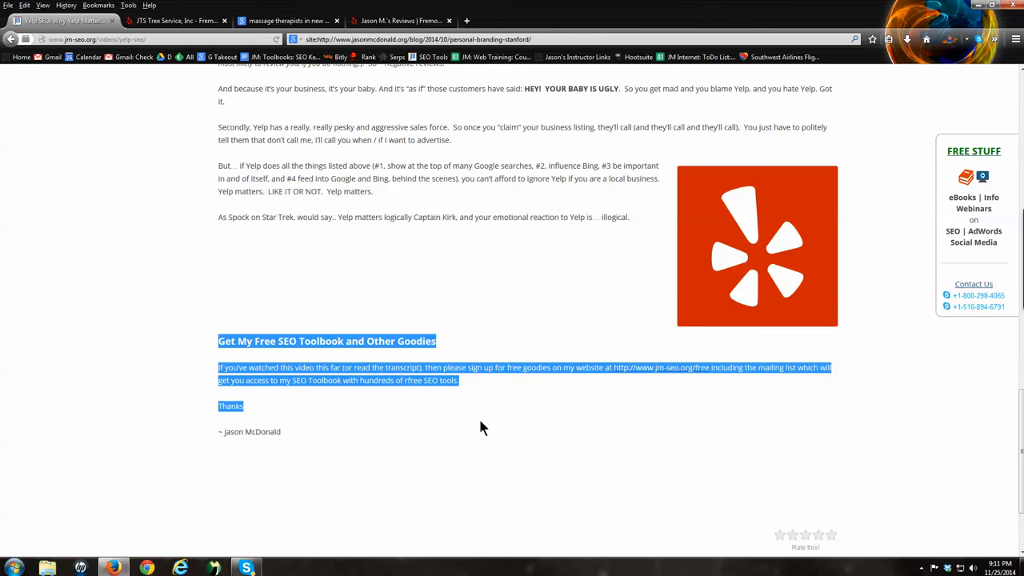
pyautogui.click(376, 488)
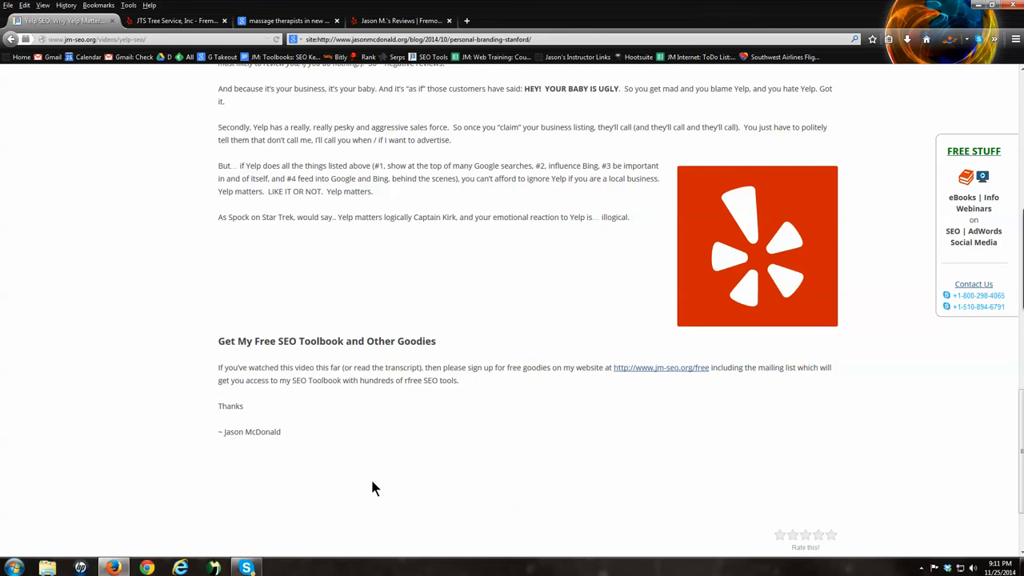
pyautogui.moveTo(572, 469)
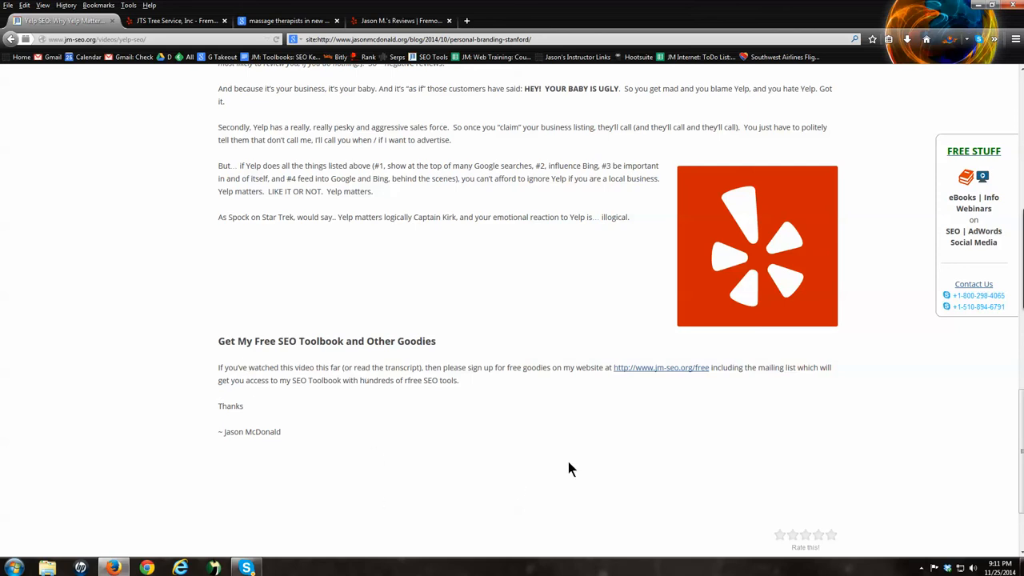
pyautogui.moveTo(304, 385)
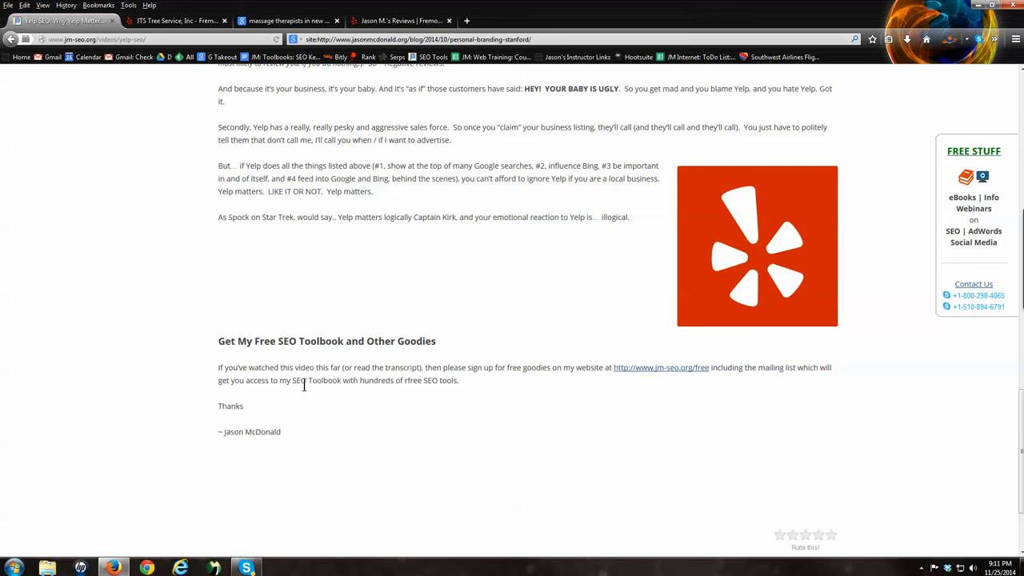
pyautogui.moveTo(286, 380); pyautogui.dragTo(459, 380)
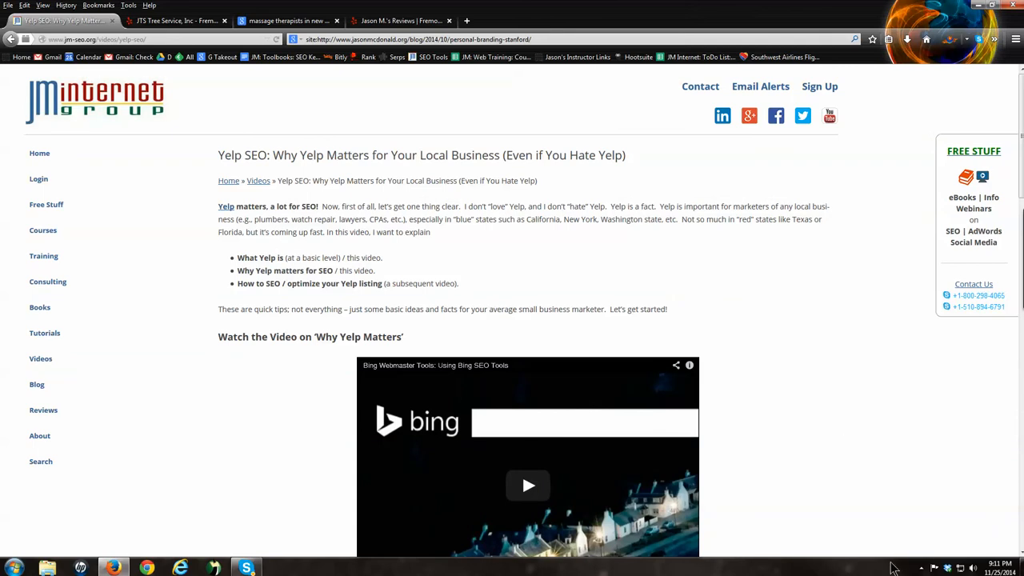
# - Show the hidden background app icons in the Windows notification area
pyautogui.click(921, 567)
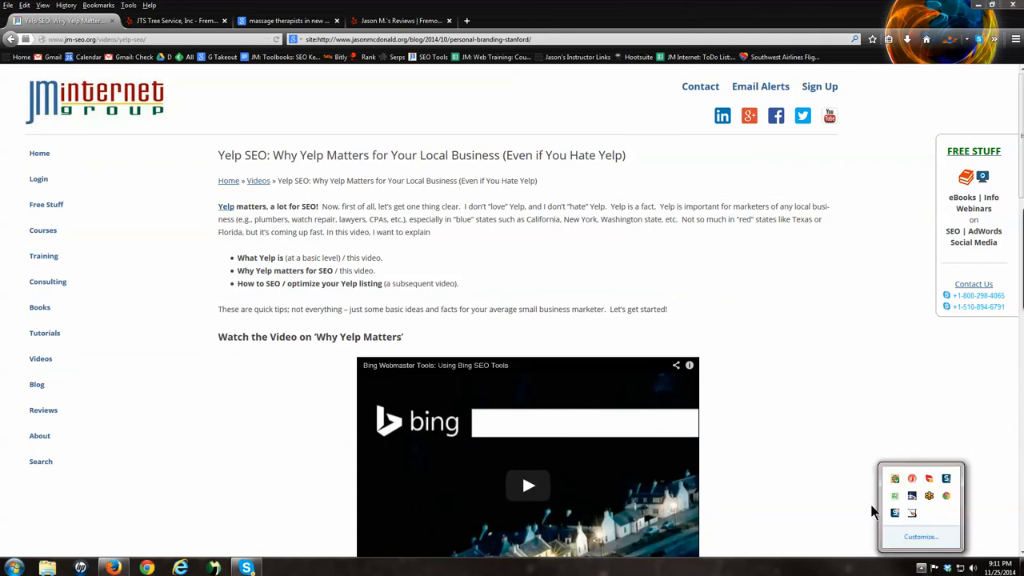
pyautogui.moveTo(894, 512)
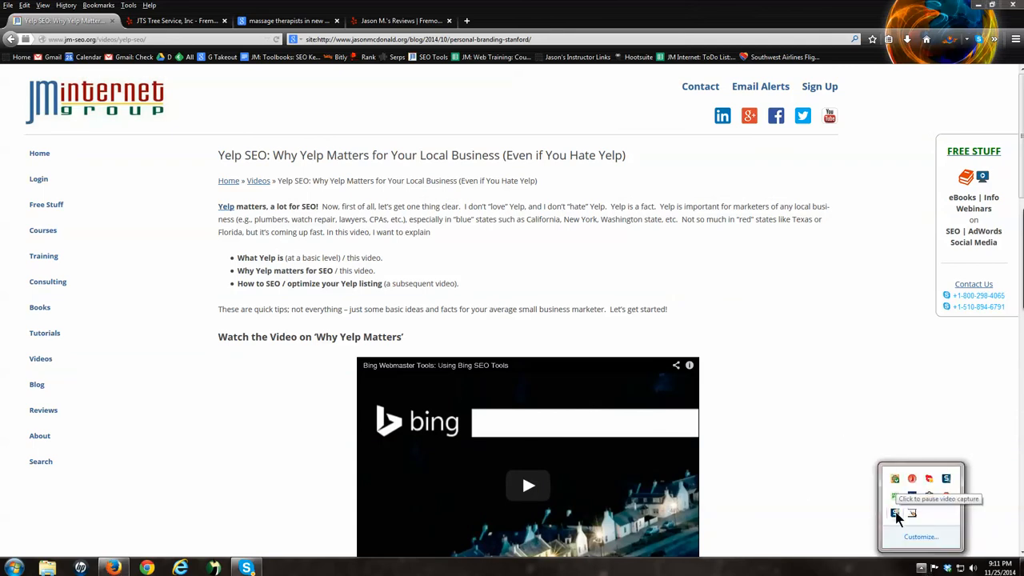